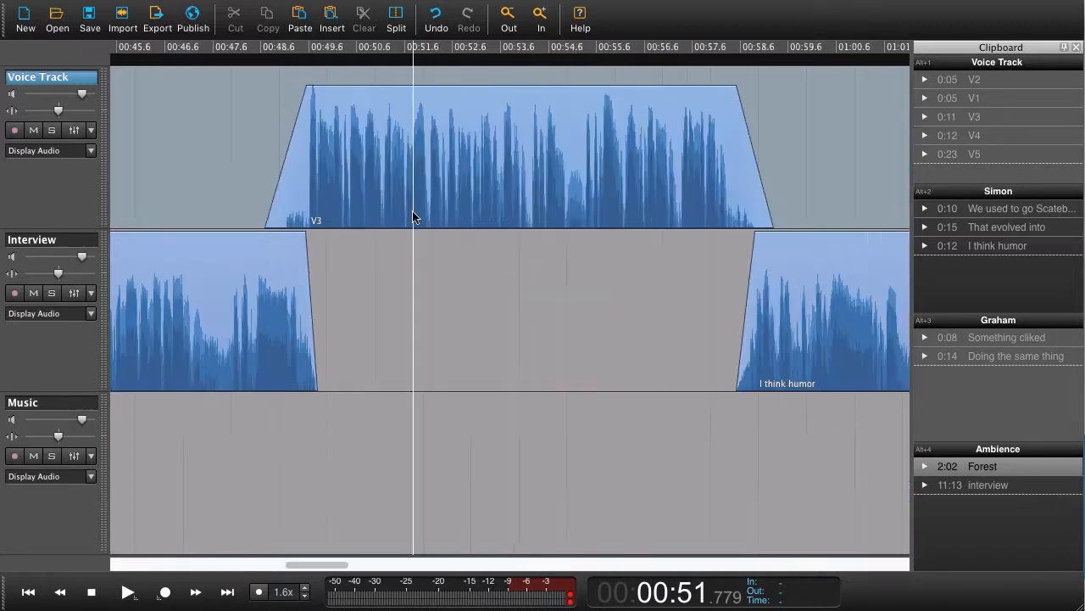
Mark In/Out around the 0:52.5–0:55.4 pause, extend it to all tracks and cut it out.
drag(404, 64, 466, 229)
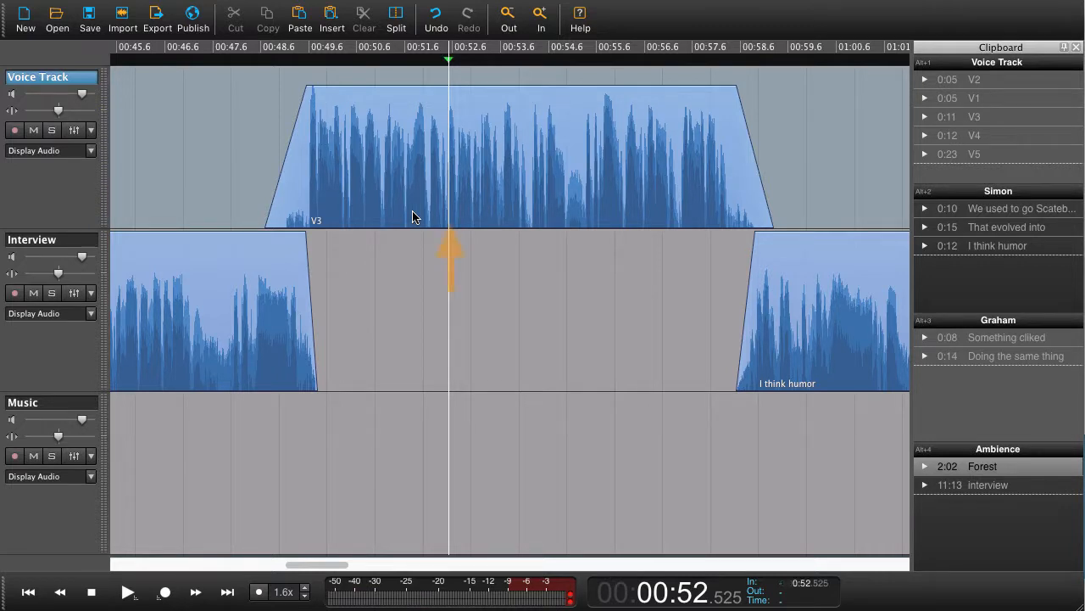
click(127, 590)
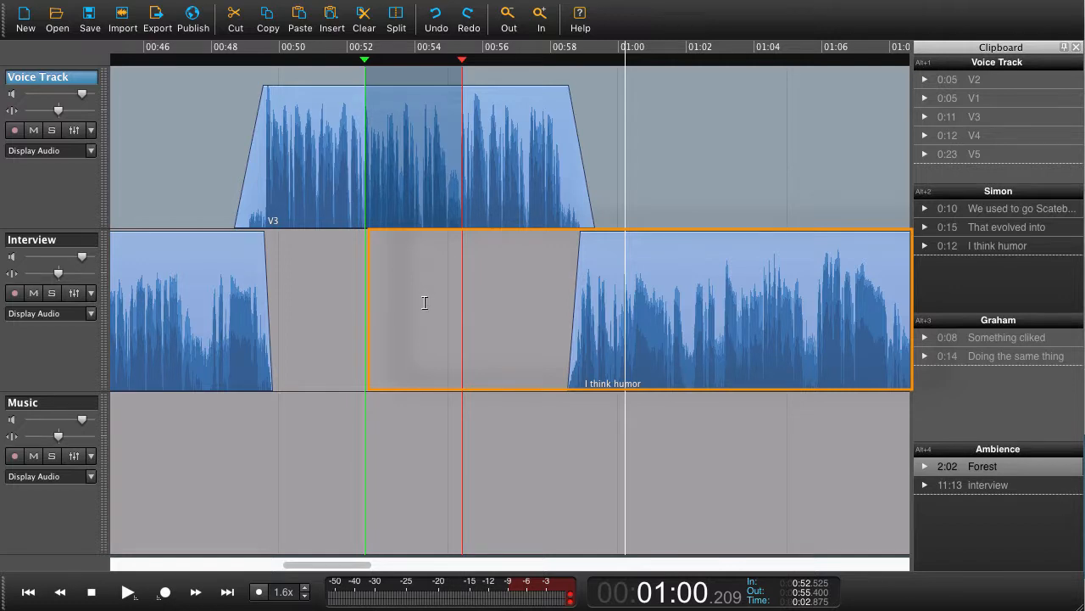
key(cmd)
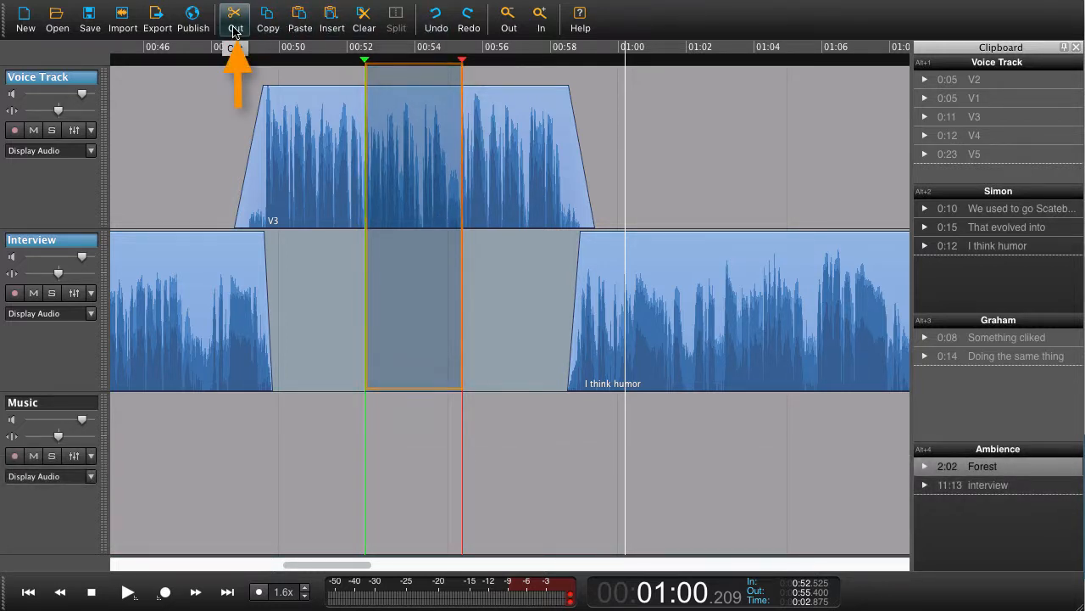
click(234, 17)
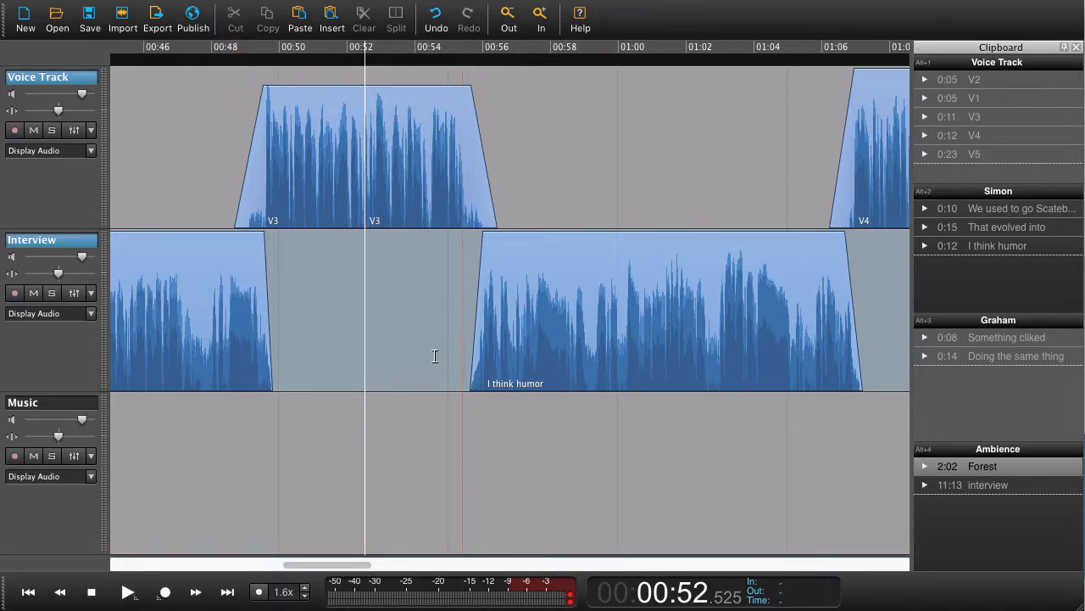
mouse_move(454, 319)
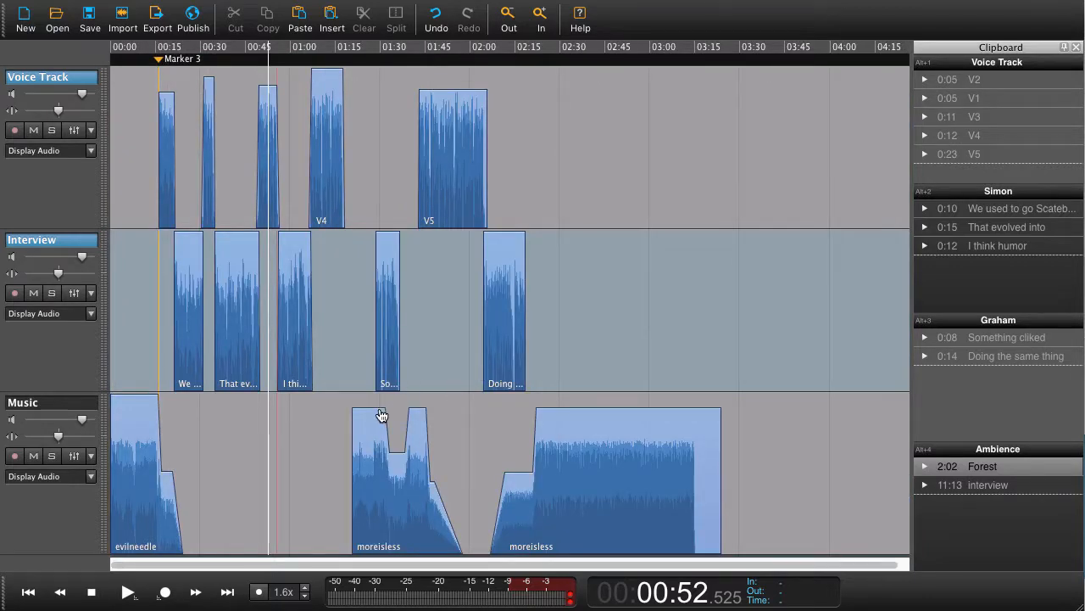
Inspect the music bed along the timeline, then undo the cut to restore the pause and V3.
scroll(right, 3)
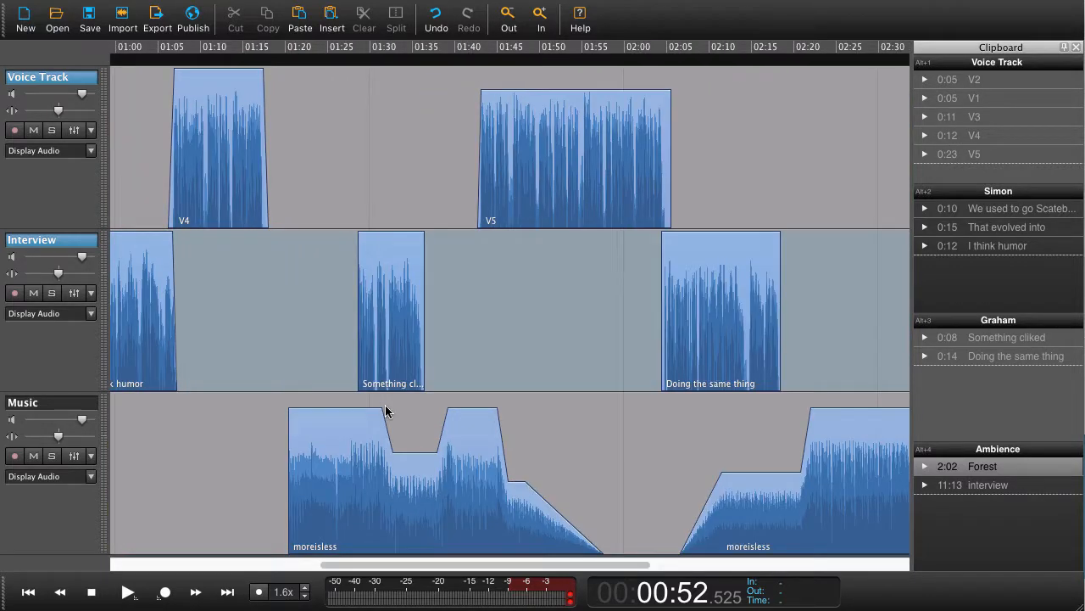
click(127, 590)
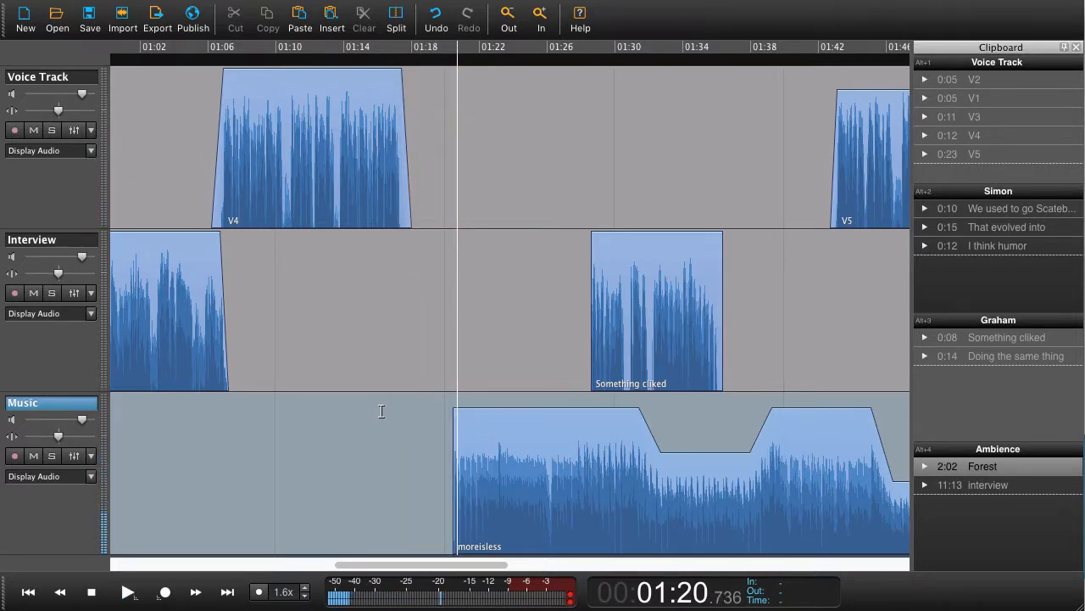
scroll(left, 3)
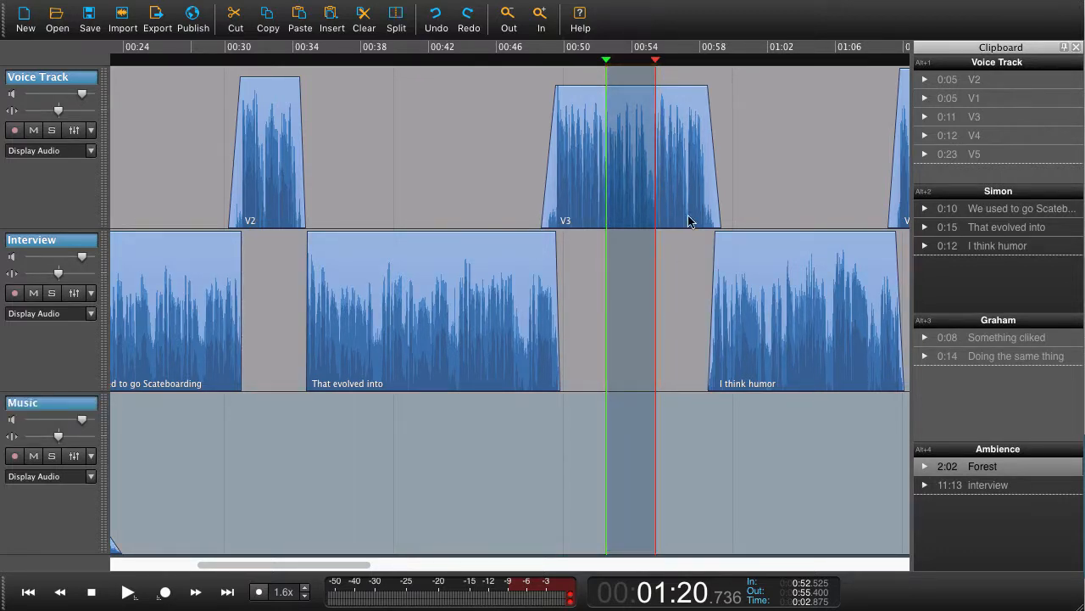
mouse_move(638, 212)
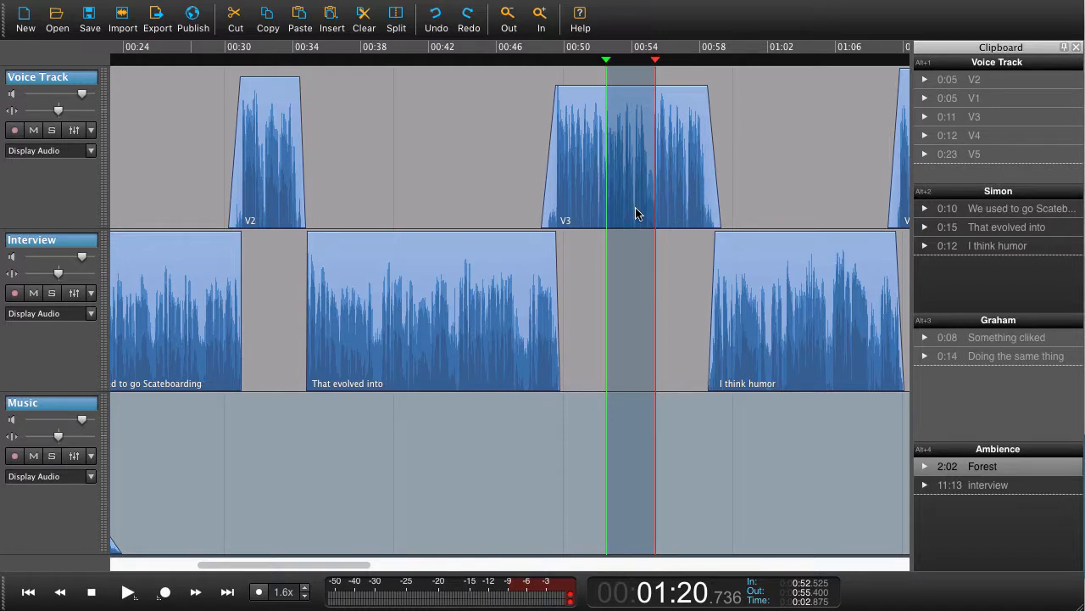
mouse_move(626, 441)
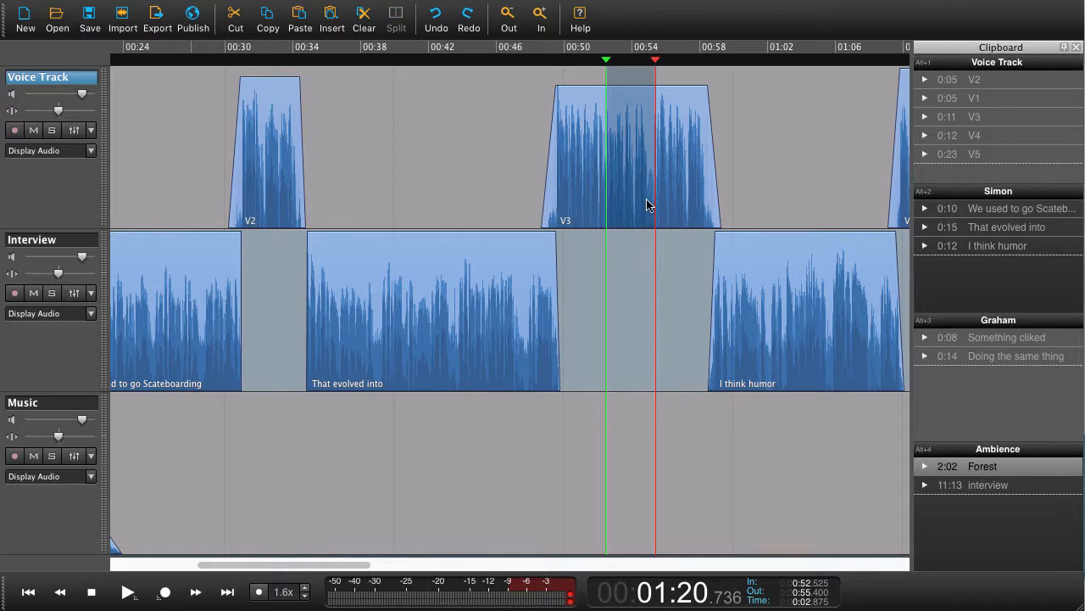
Select the marked range on the voice track, extend it to every track and cut it again.
click(630, 190)
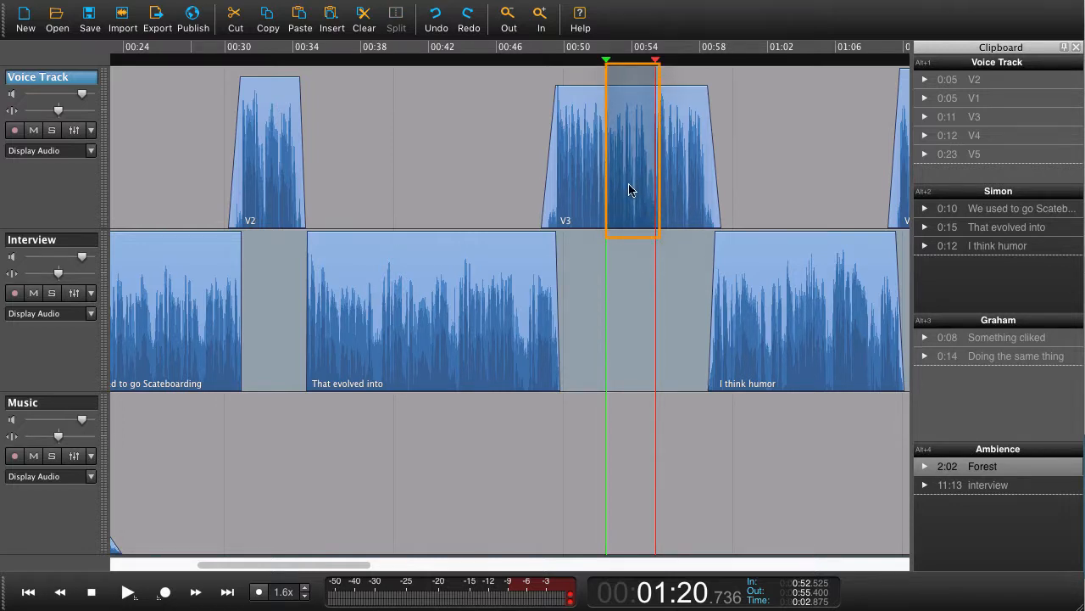
key(cmd+a)
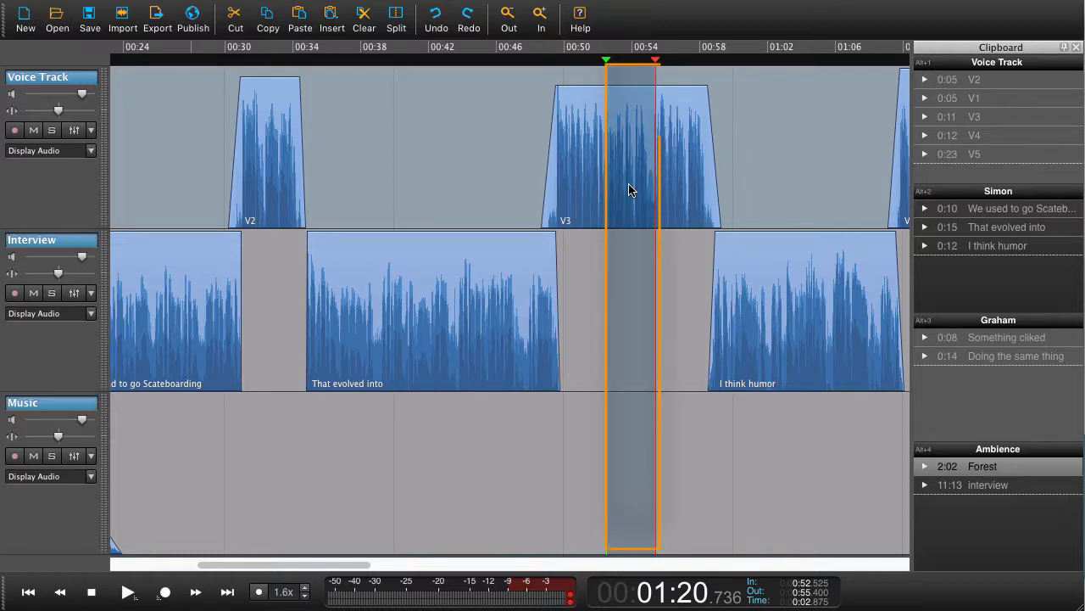
click(234, 17)
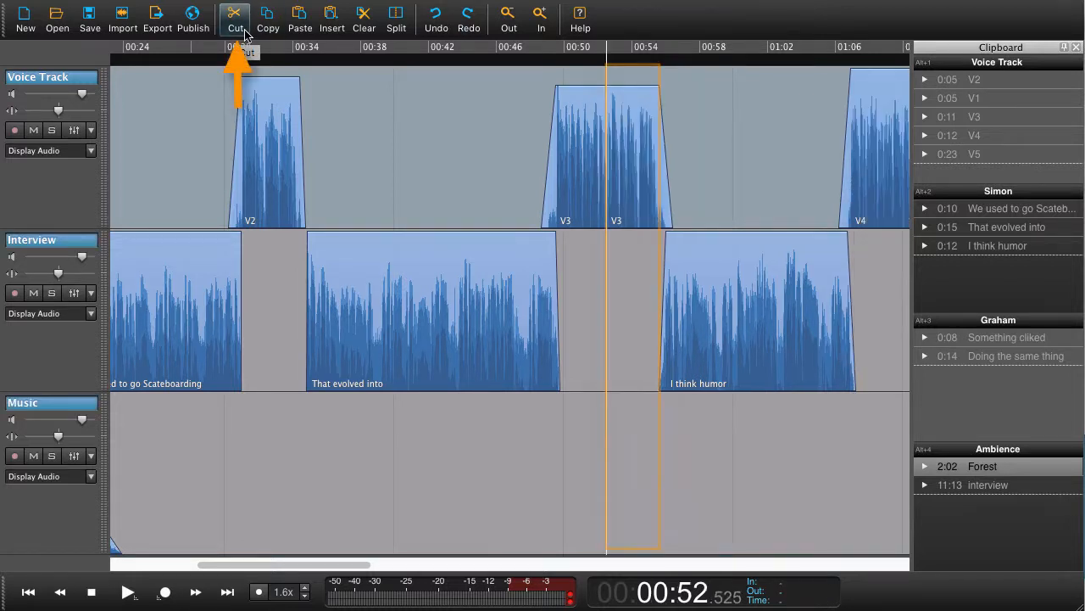
click(234, 14)
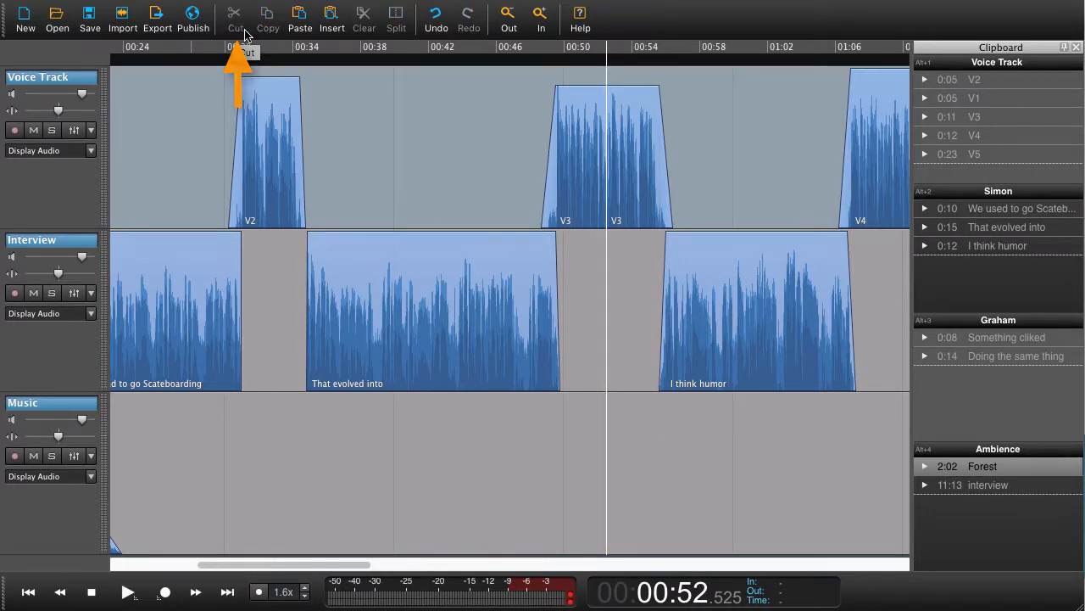
mouse_move(641, 302)
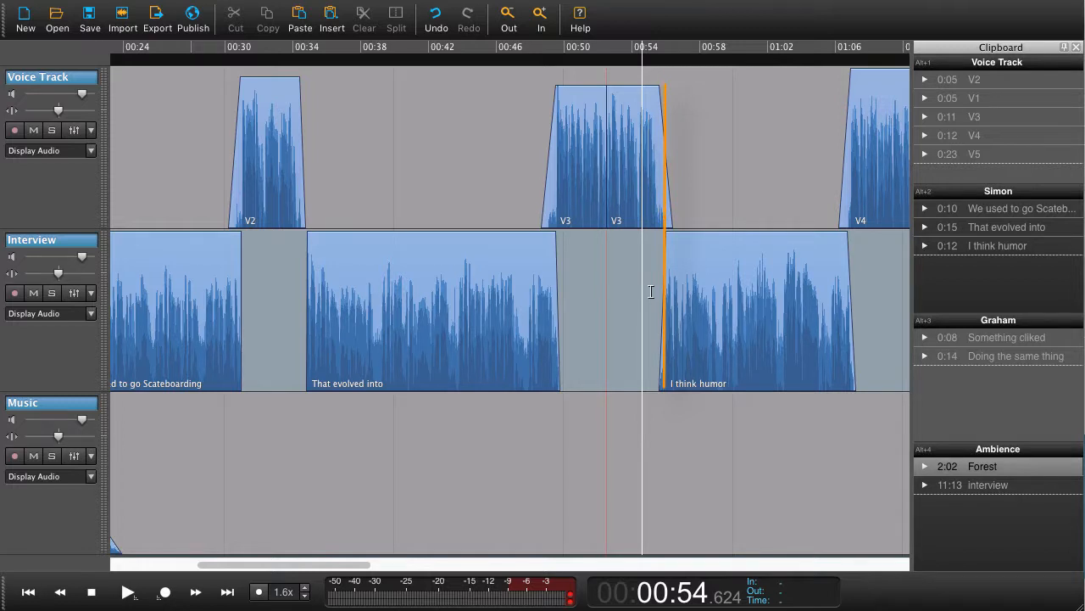
Check the result by placing the play position at and inside 'I think humor' and around 1:16.
click(127, 592)
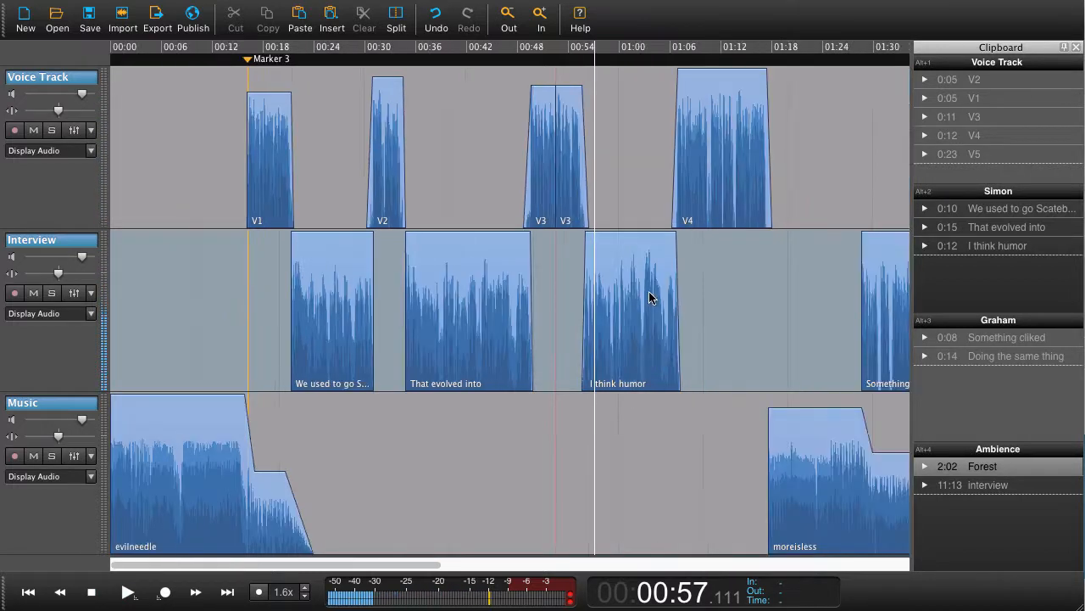
click(755, 346)
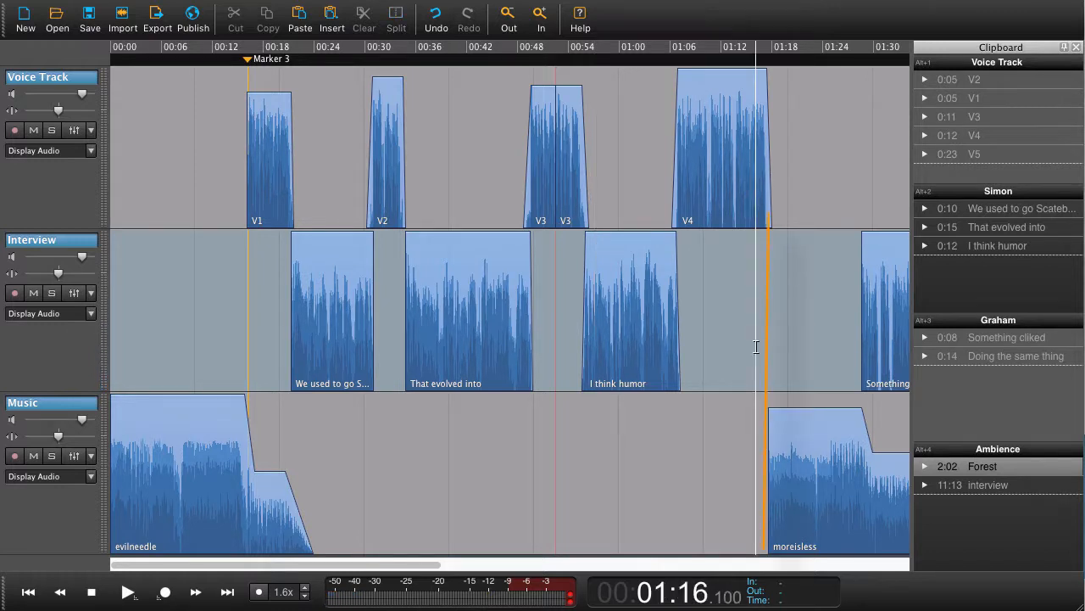
click(127, 591)
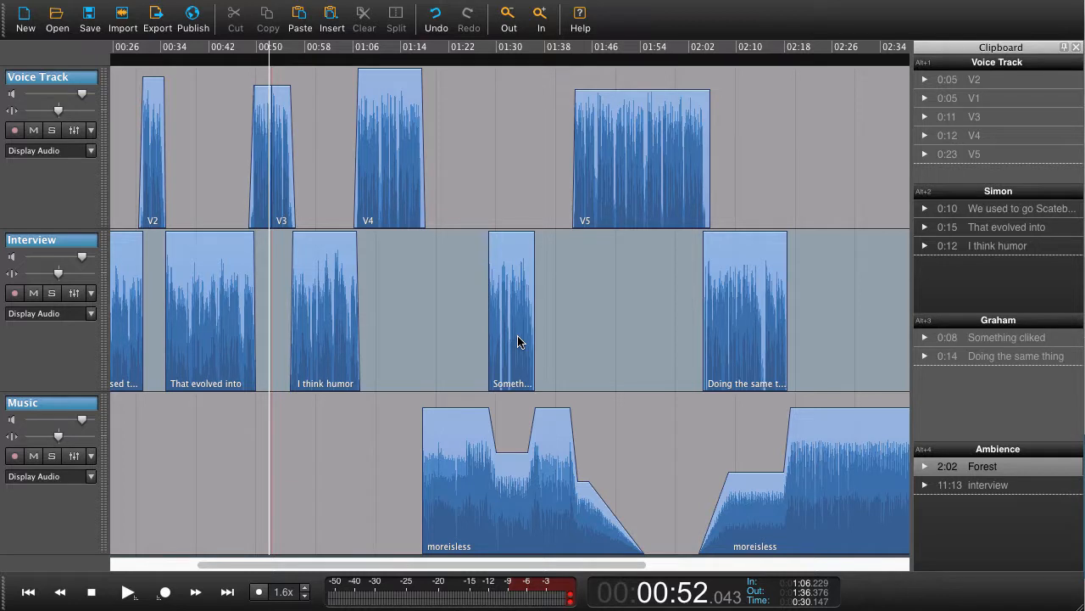
mouse_move(519, 336)
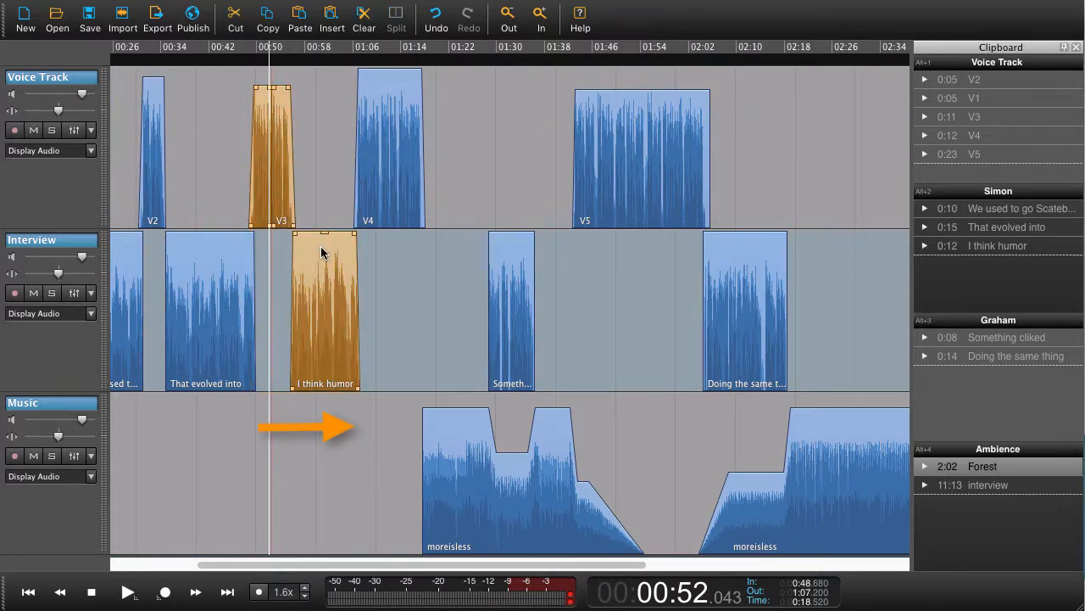
mouse_move(312, 255)
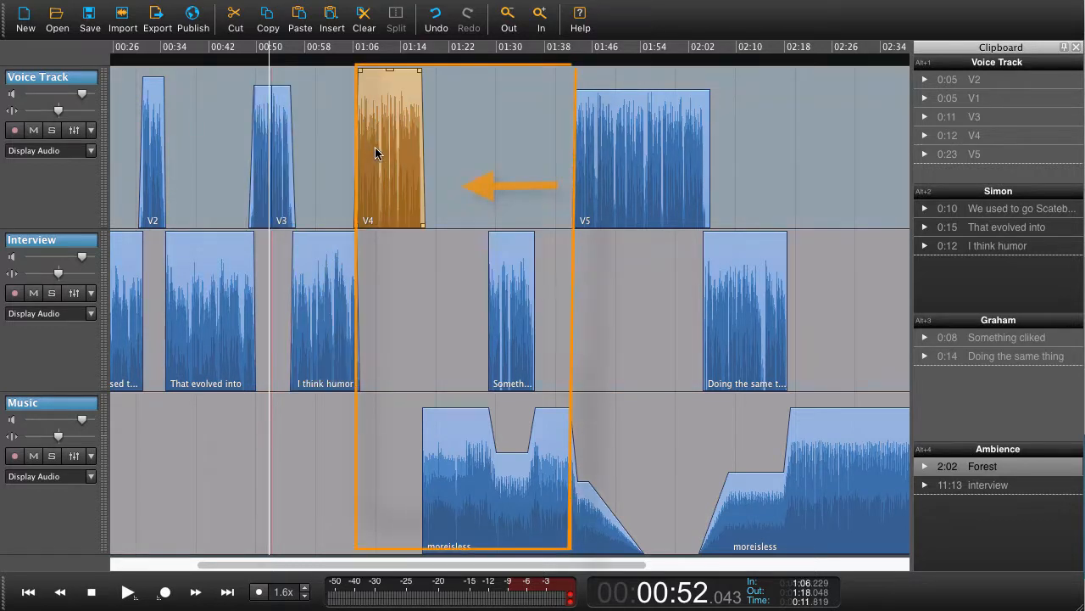
Select V3 with every following clip and move them about 30 seconds later.
click(512, 305)
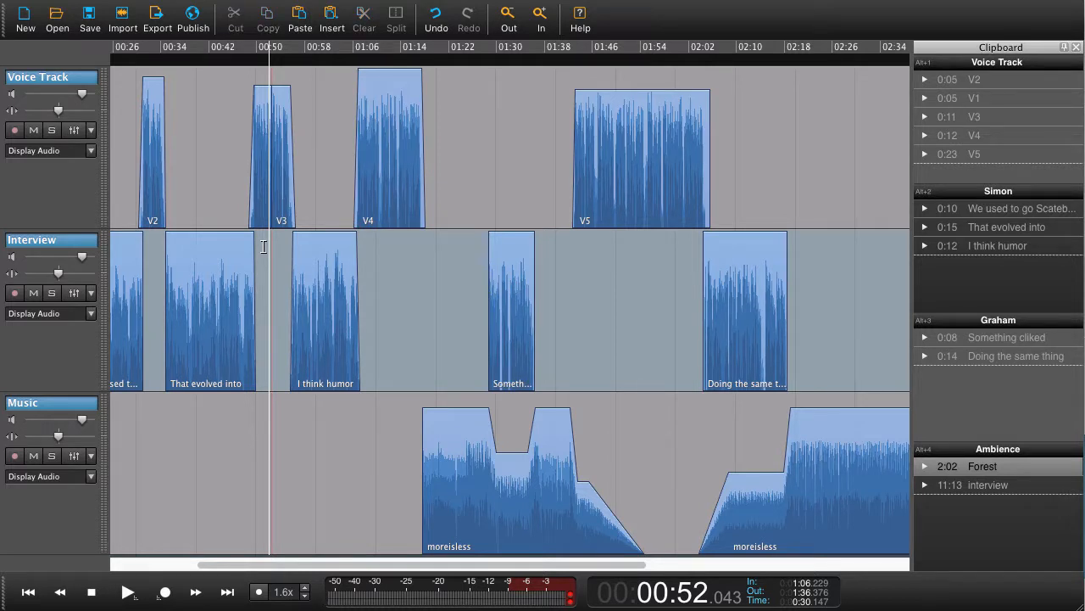
mouse_move(255, 183)
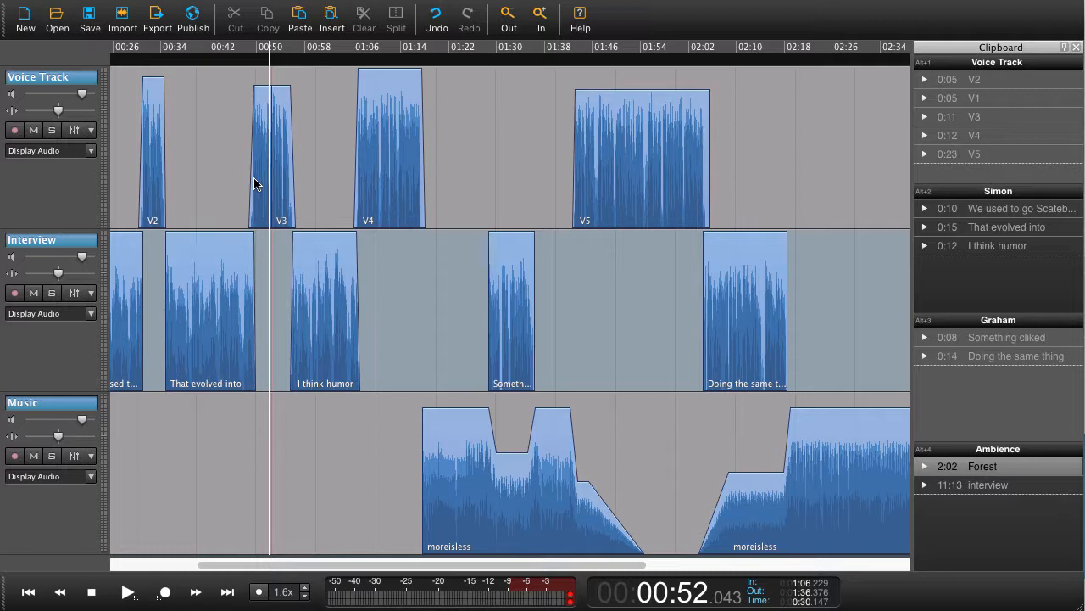
mouse_move(263, 178)
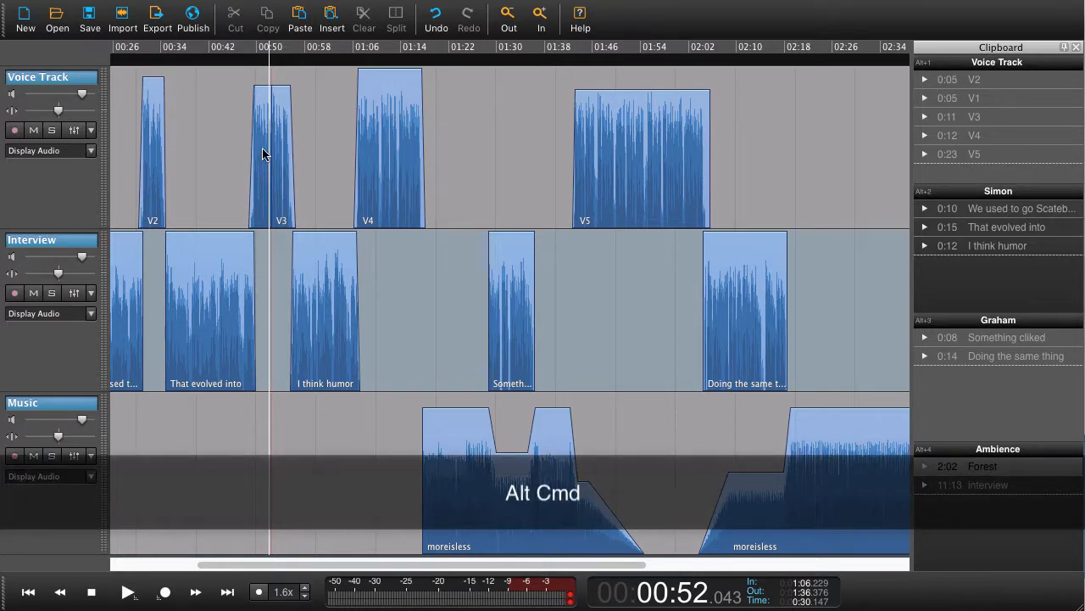
click(273, 144)
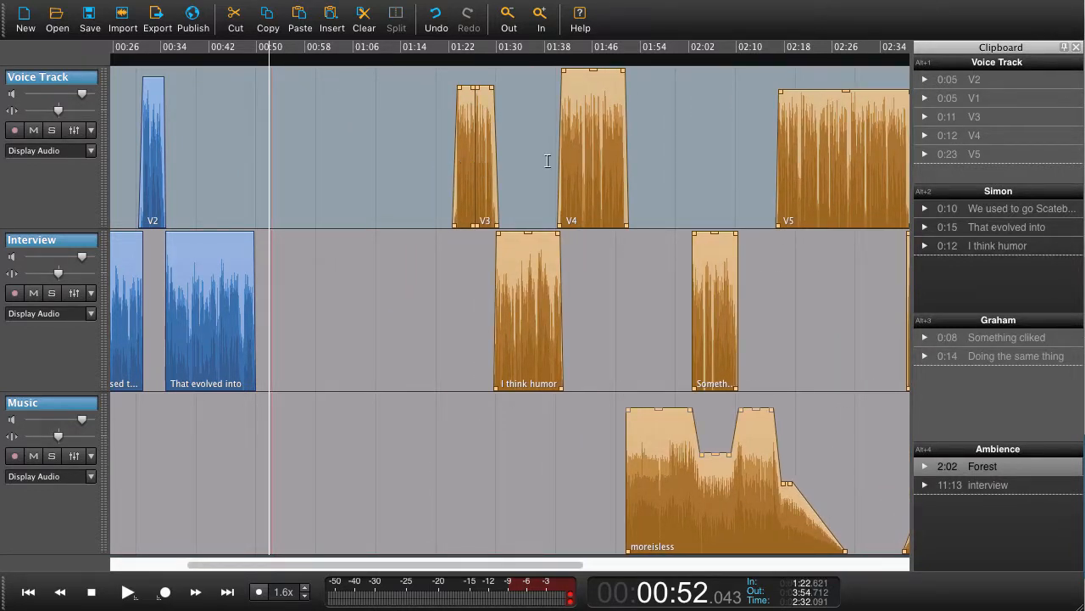
Move V4, 'Something clicked' and the music bed earlier, then place V3 and 'I think humor' after them.
click(546, 48)
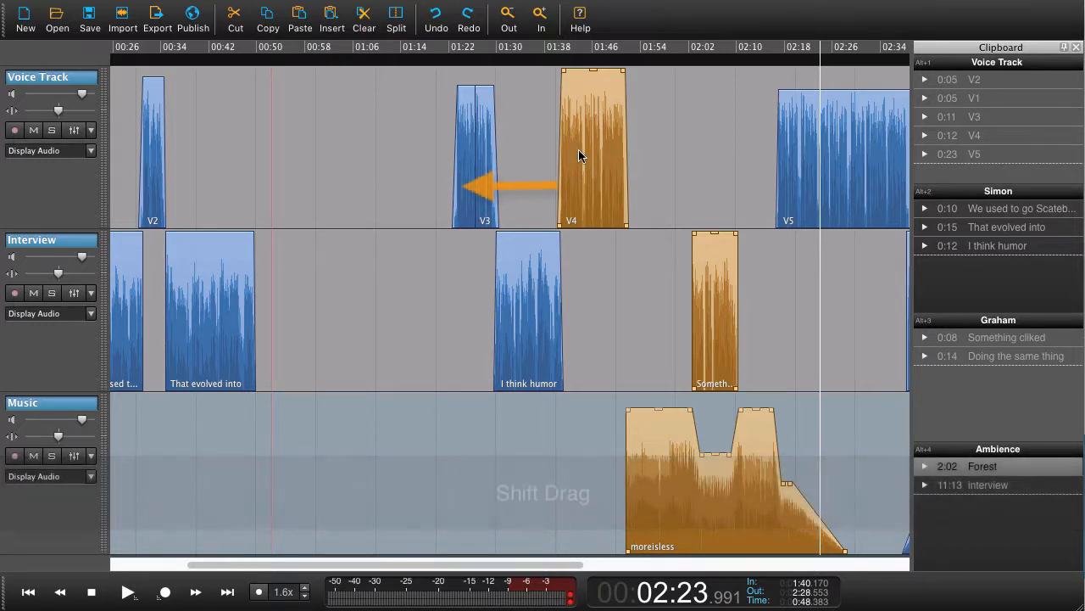
drag(593, 149, 356, 149)
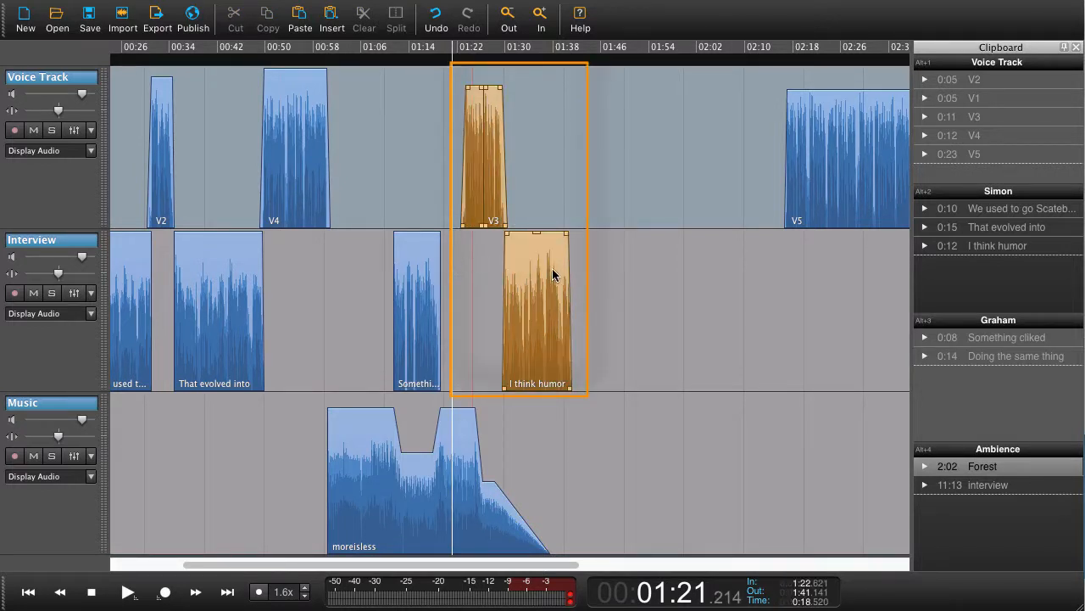
drag(551, 309, 610, 309)
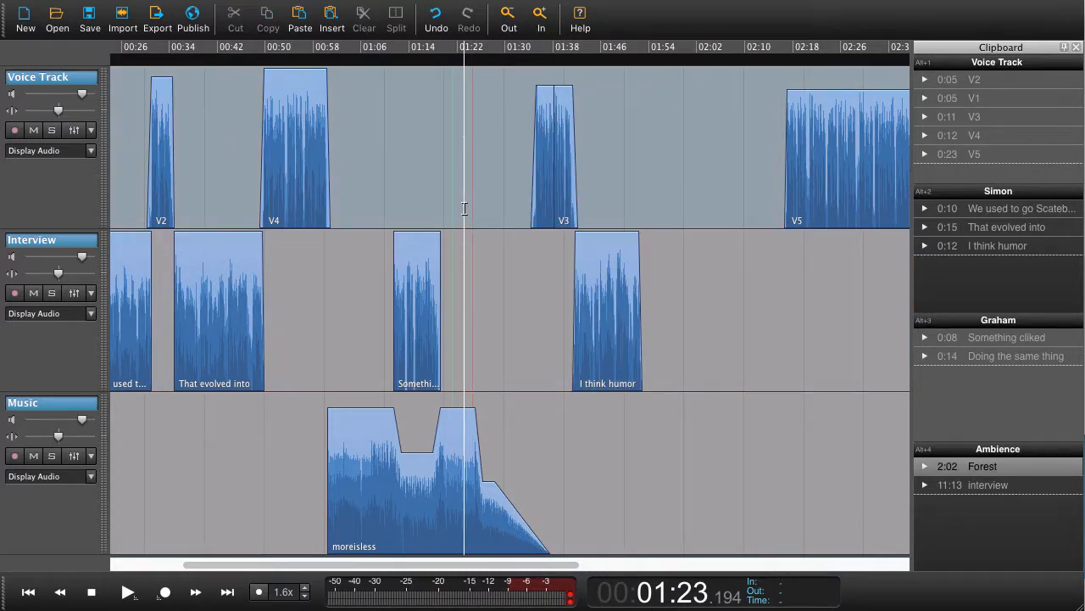
click(128, 592)
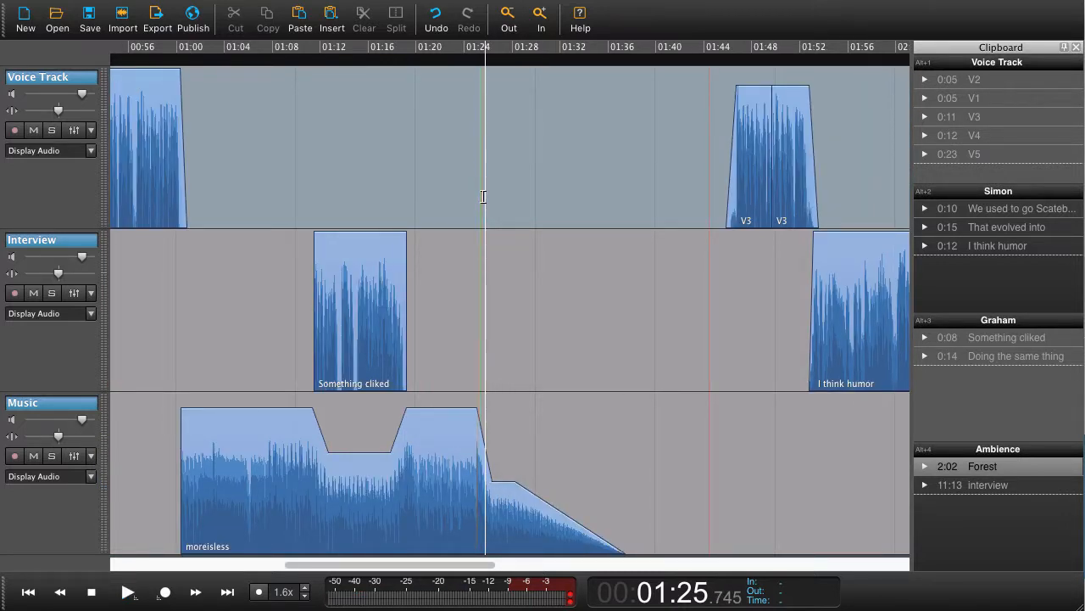
Jump V3 and 'I think humor' back to Marker 3, nudge slightly earlier and play the section.
key(cmd+3)
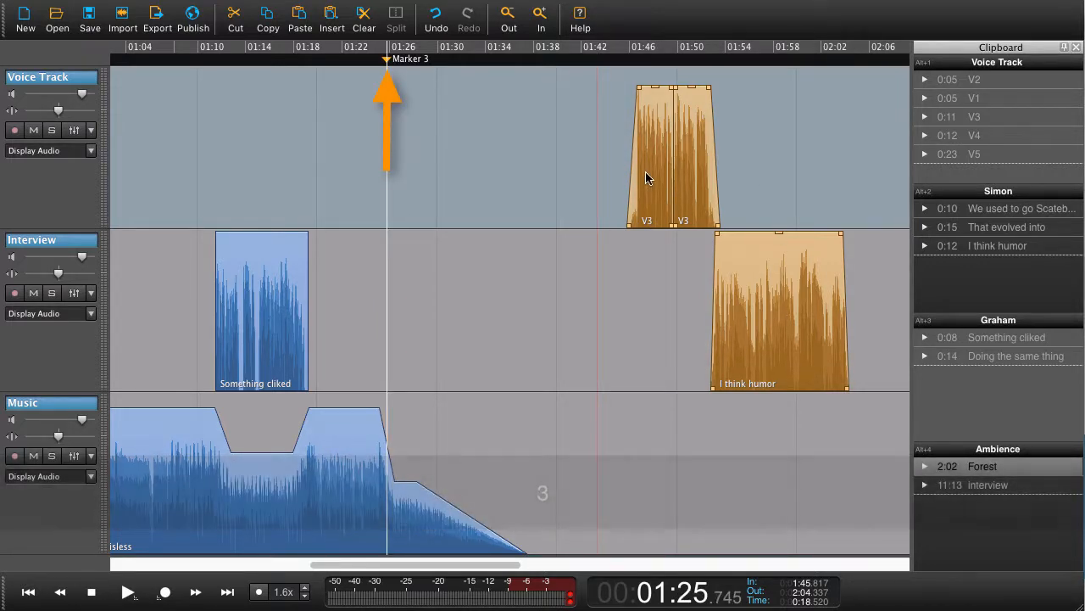
key(shift+cmd+Left)
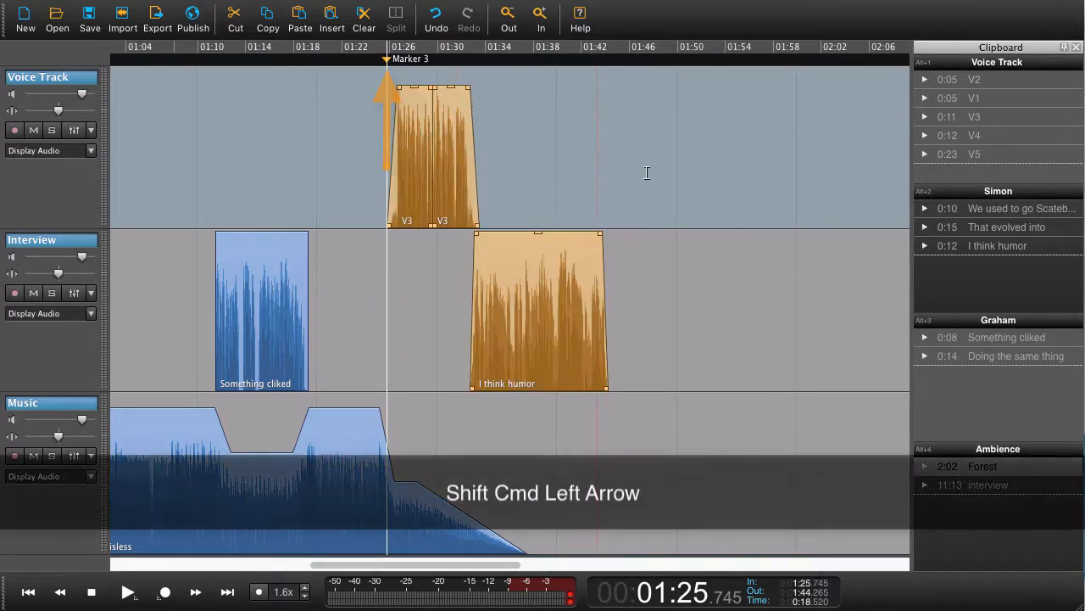
key(cmd+Left)
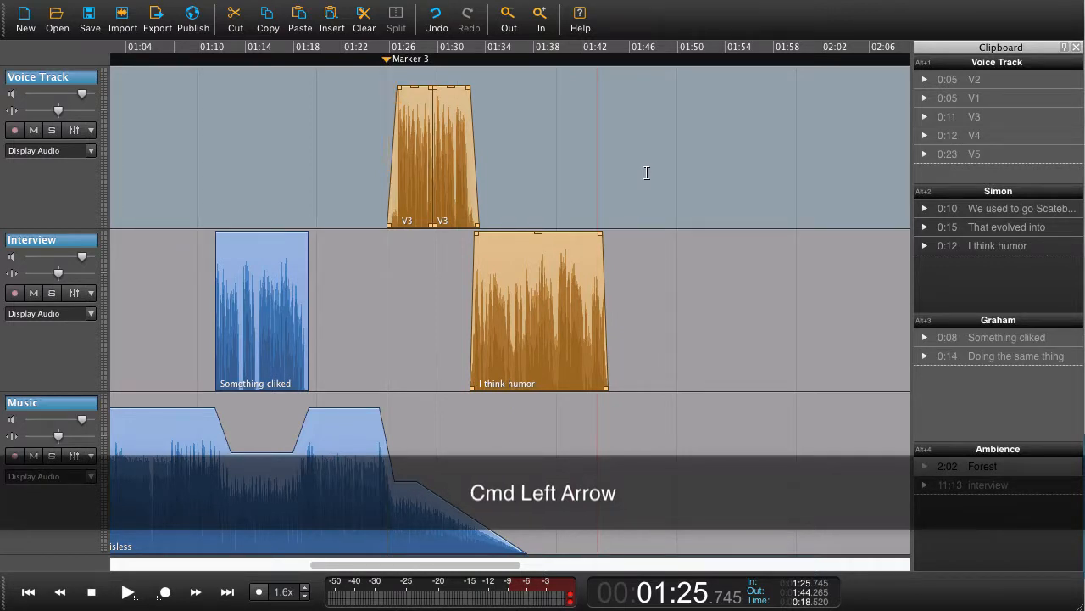
key(cmd+left)
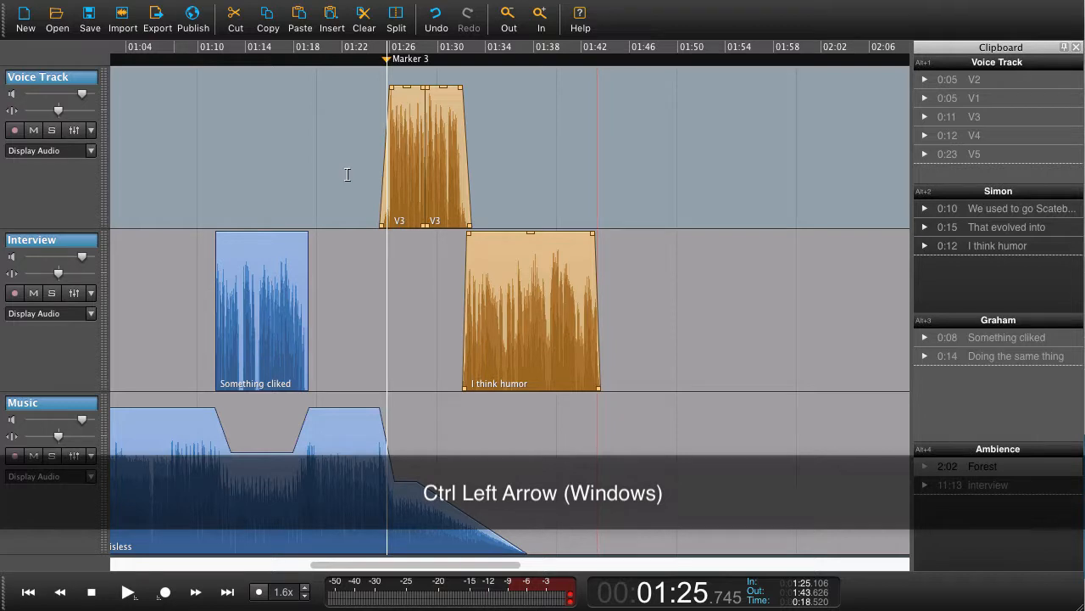
key(ctrl+Left)
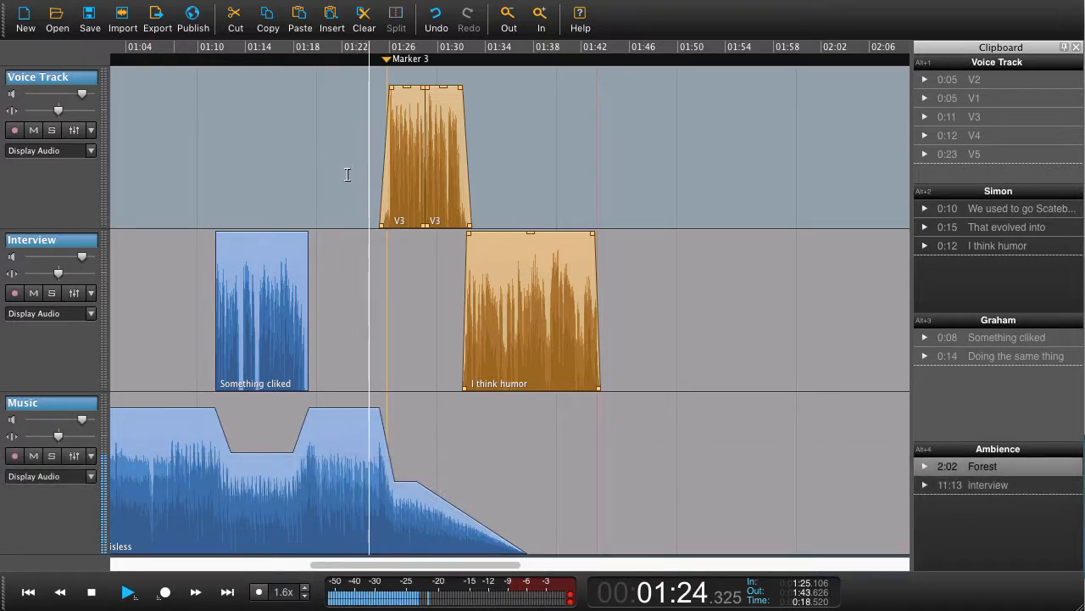
click(128, 590)
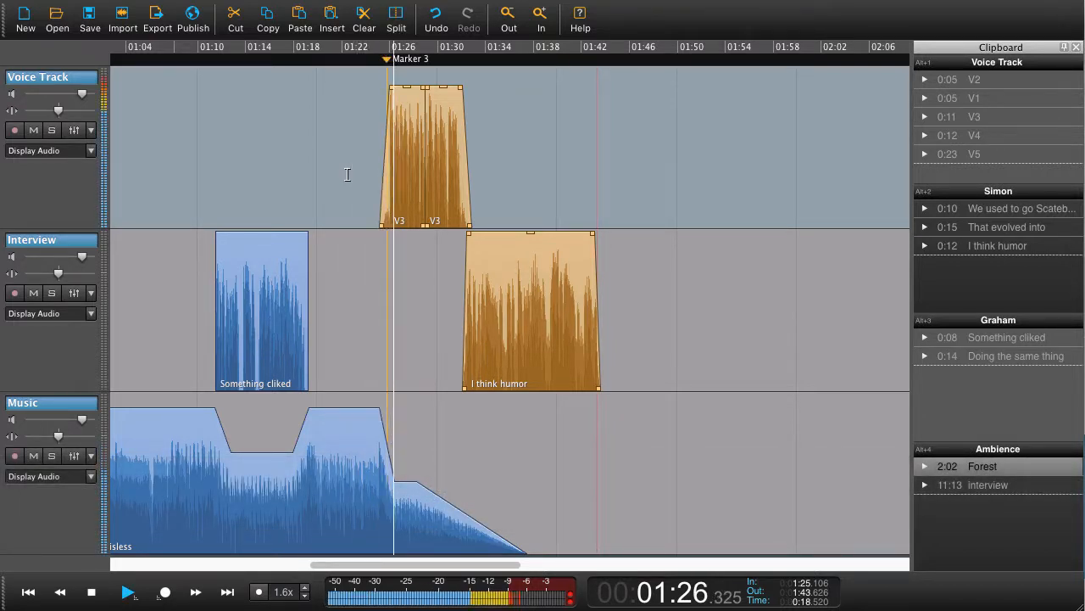
click(129, 592)
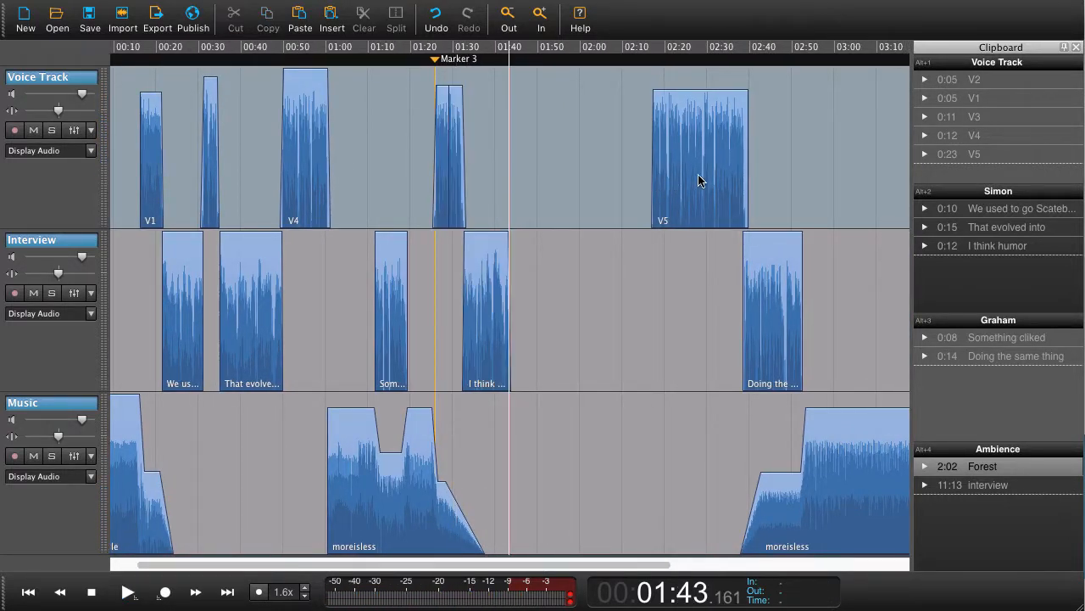
Select V5 with its following clips and pull them earlier to close the gap after 'I think humor'.
click(698, 156)
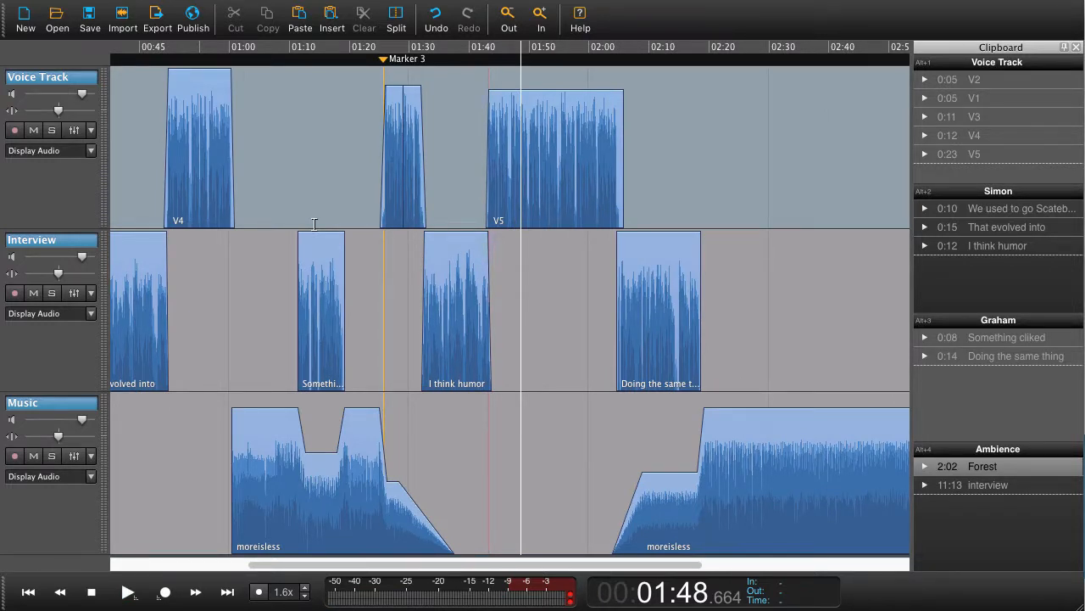
mouse_move(244, 202)
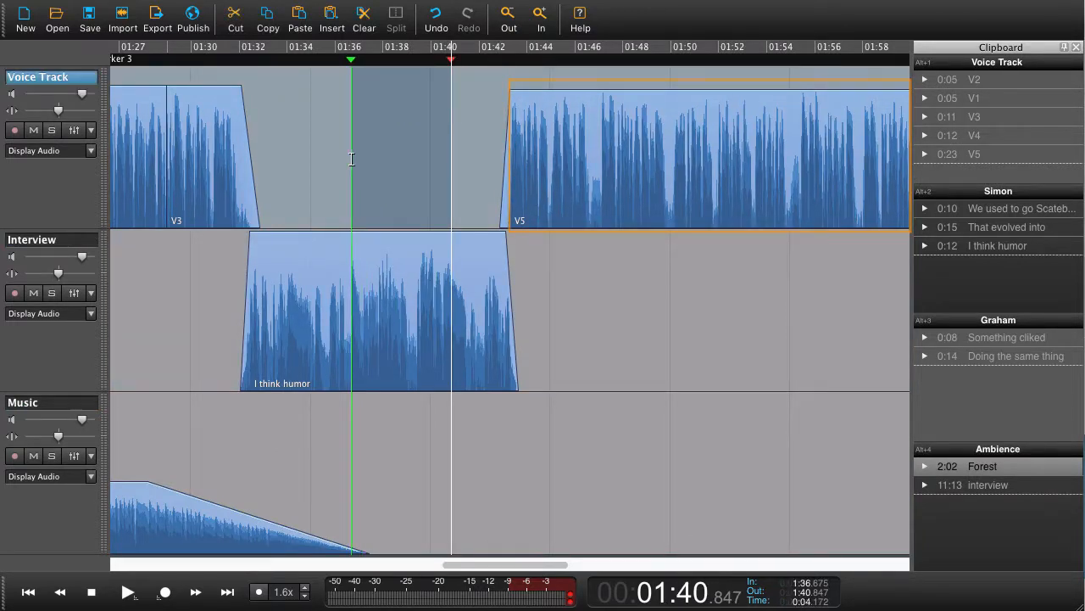
Nudge V5 later and back earlier so it begins right as 'I think humor' ends.
key(cmd+Right)
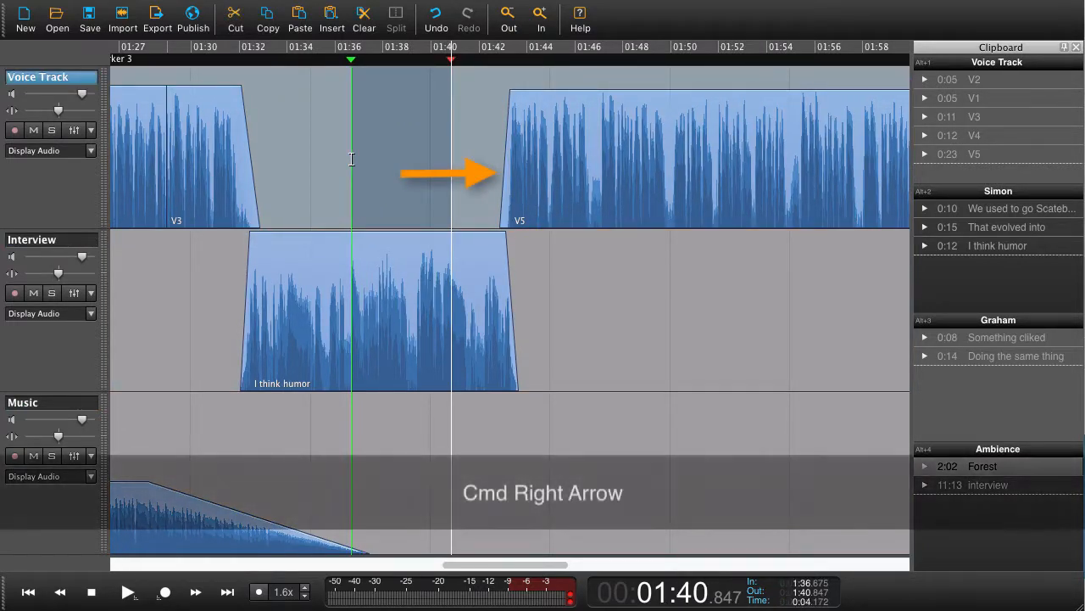
key(cmd+right)
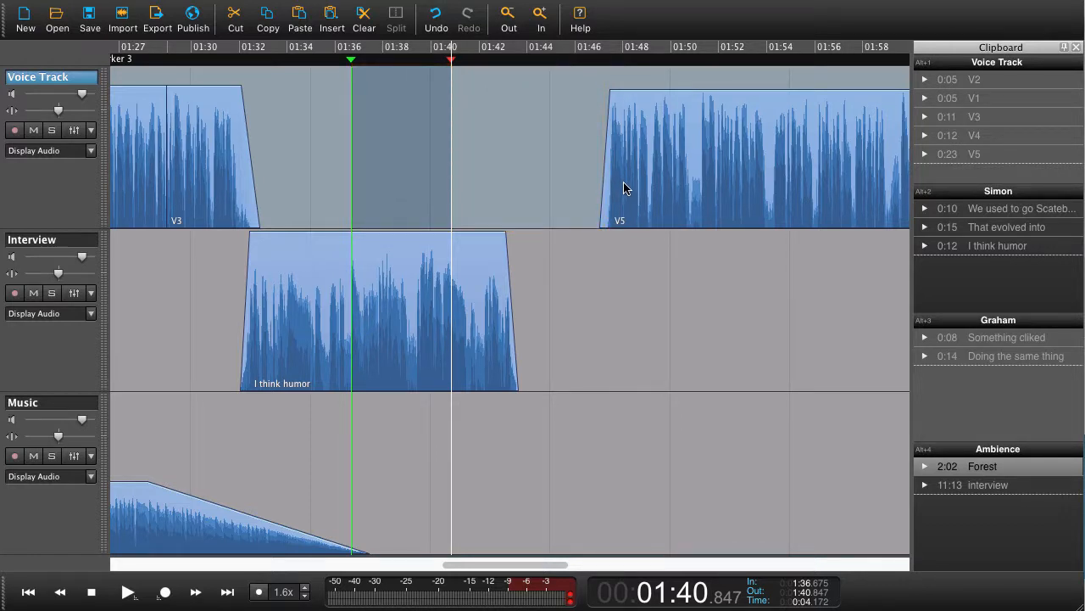
key(cmd+Left)
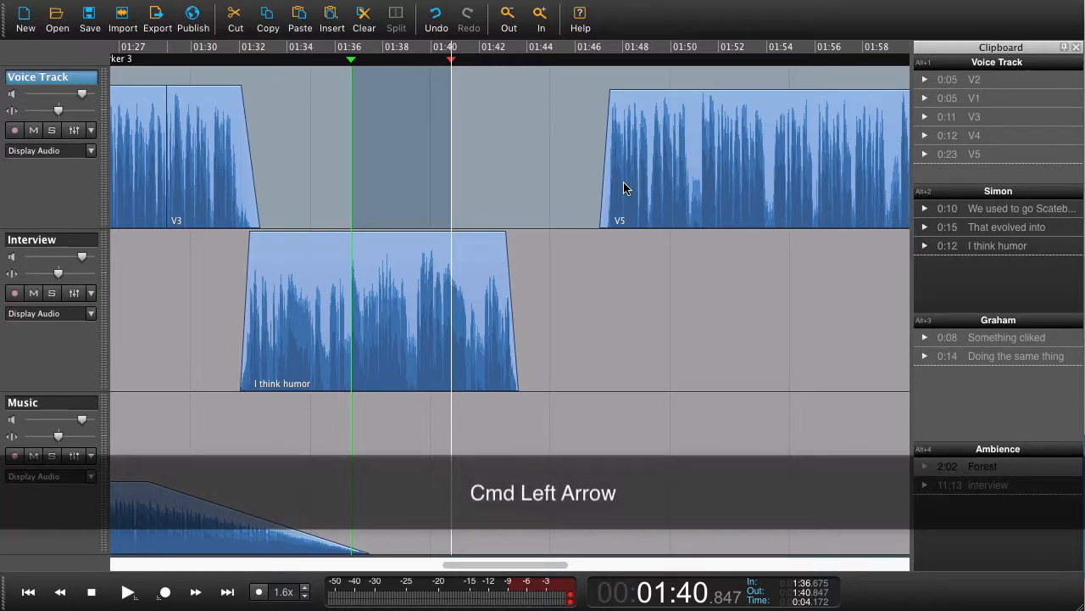
key(Ctrl+Left)
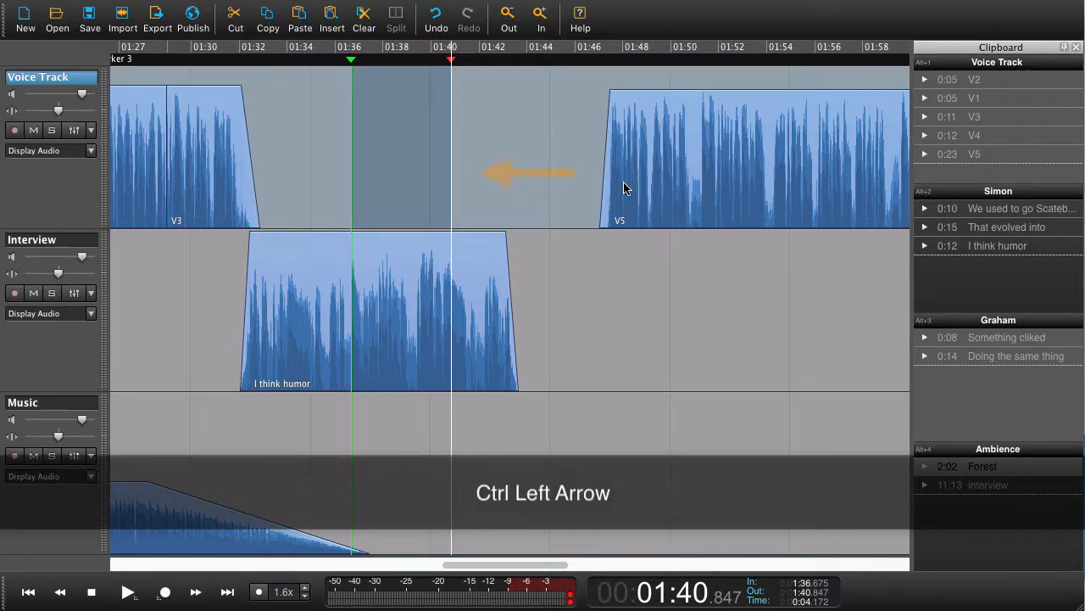
key(ctrl+Left)
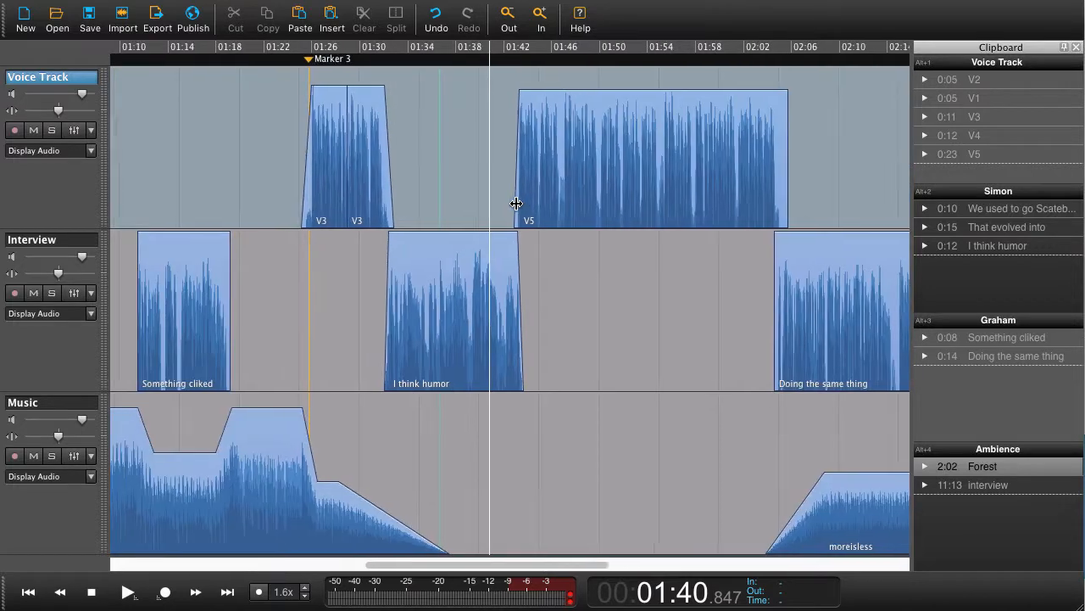
mouse_move(515, 125)
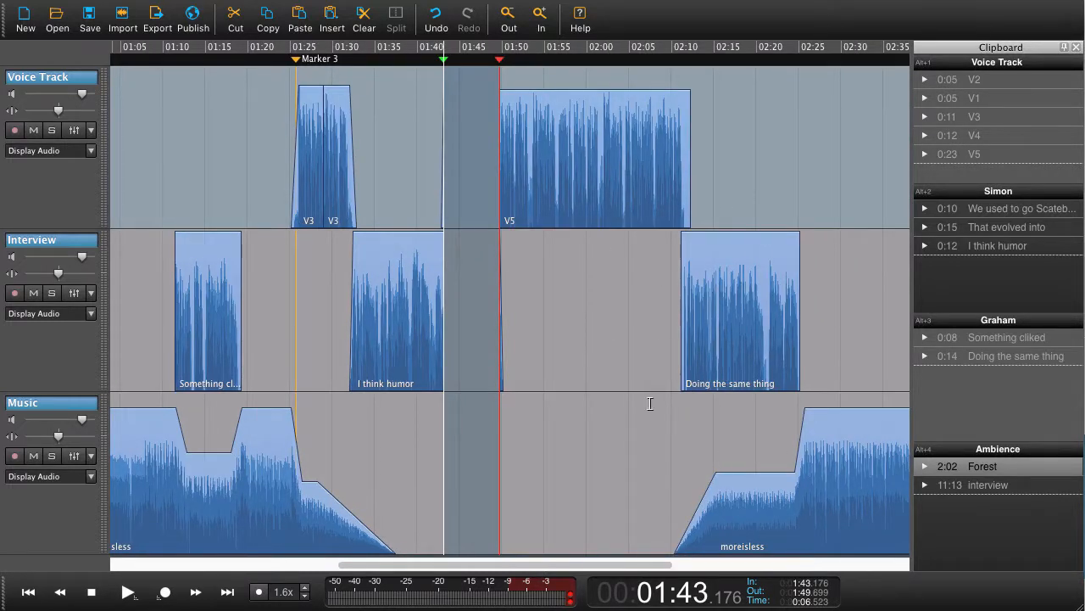
mouse_move(475, 288)
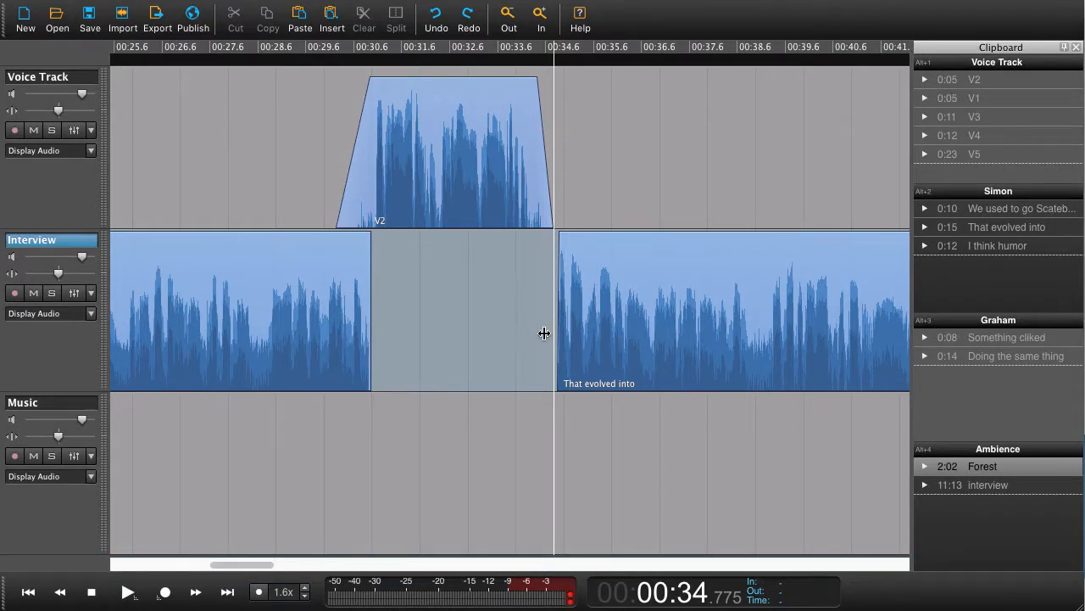
mouse_move(560, 336)
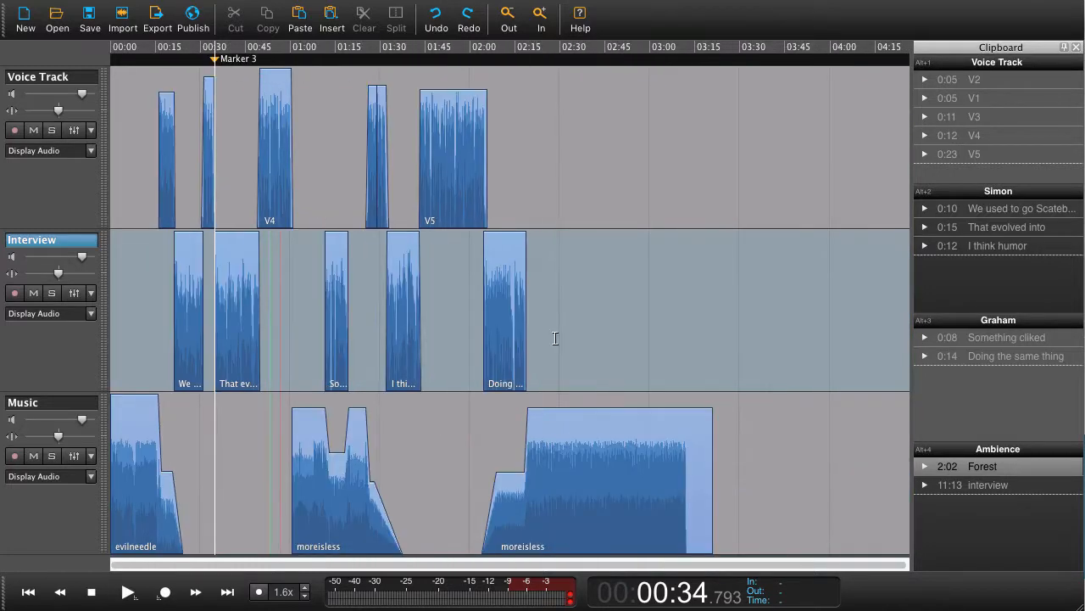
From the full interview recording, capture a one-second breath as a new clipboard clip named 'Breath'.
click(987, 485)
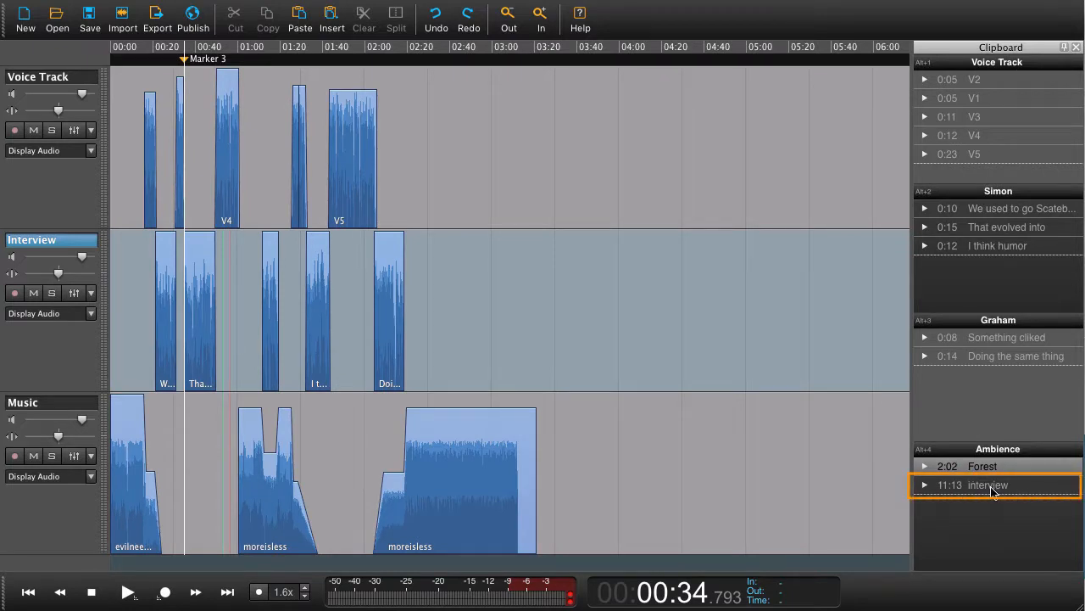
double_click(987, 485)
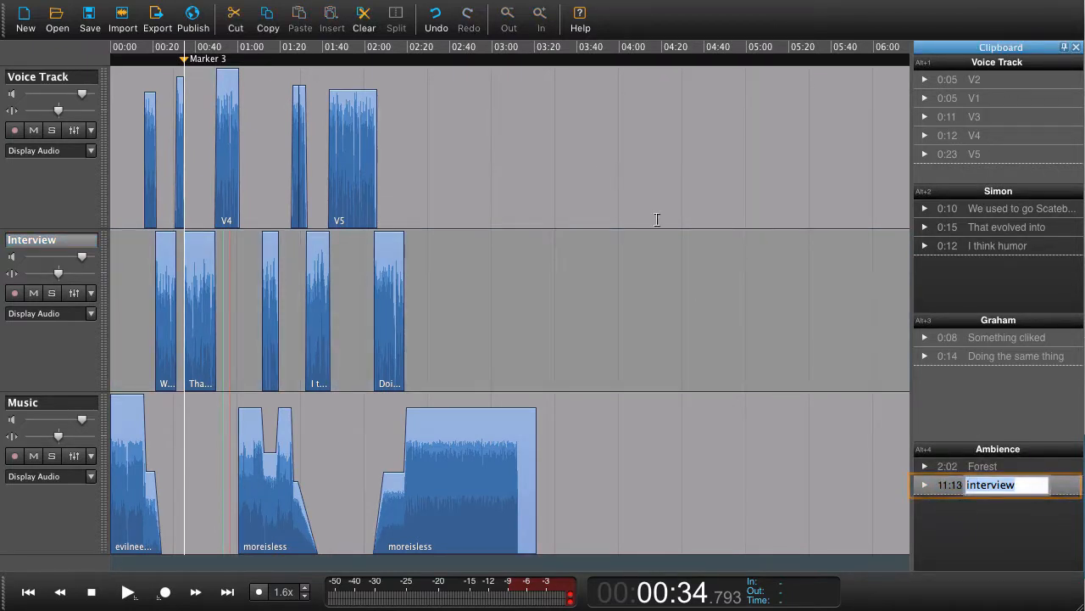
click(997, 485)
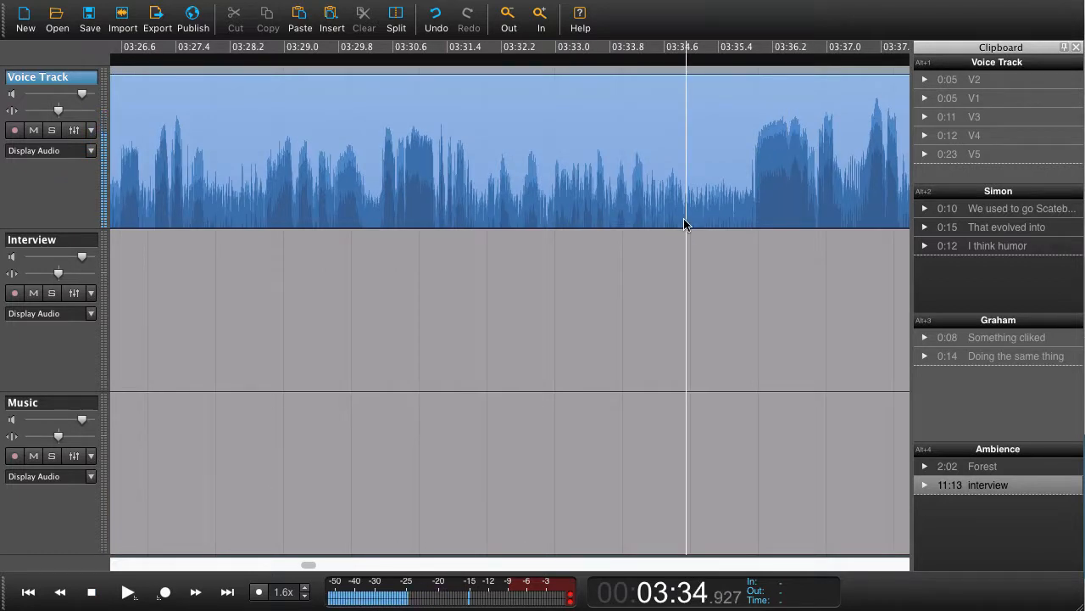
drag(641, 81, 746, 224)
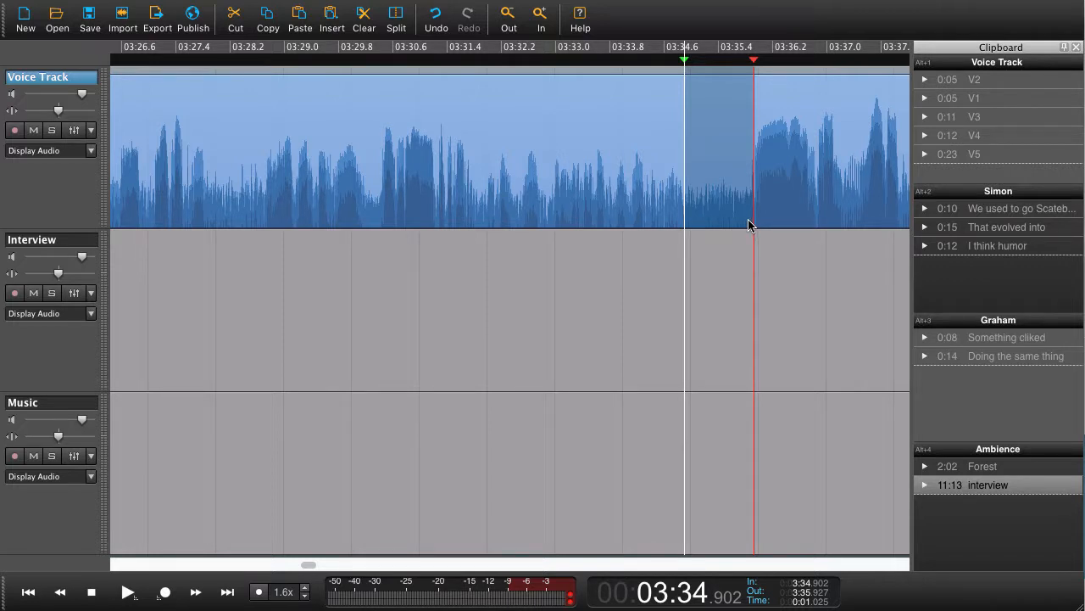
mouse_move(716, 188)
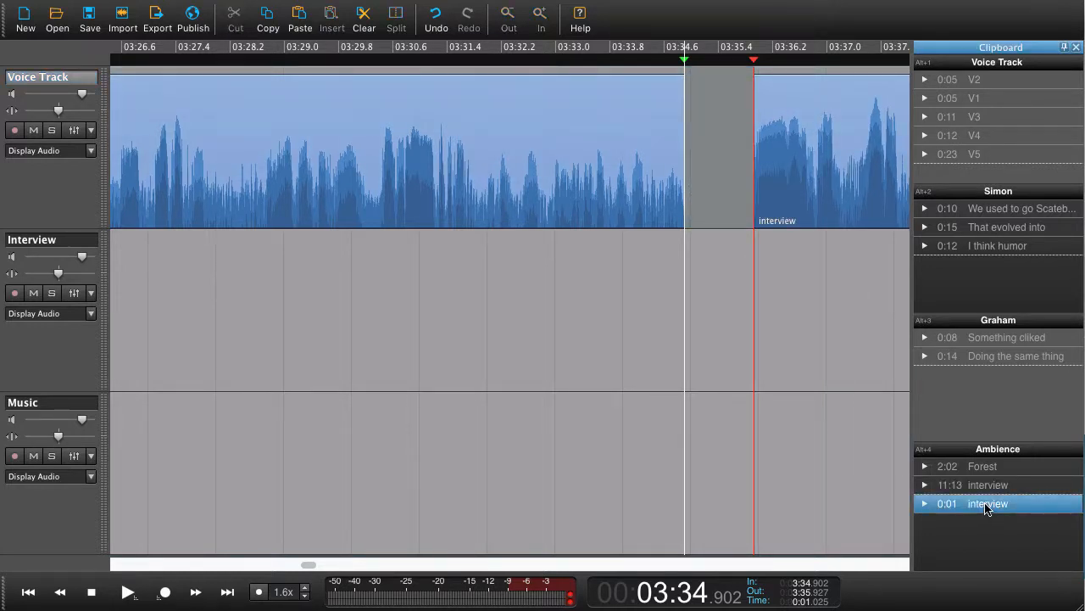
double_click(987, 502)
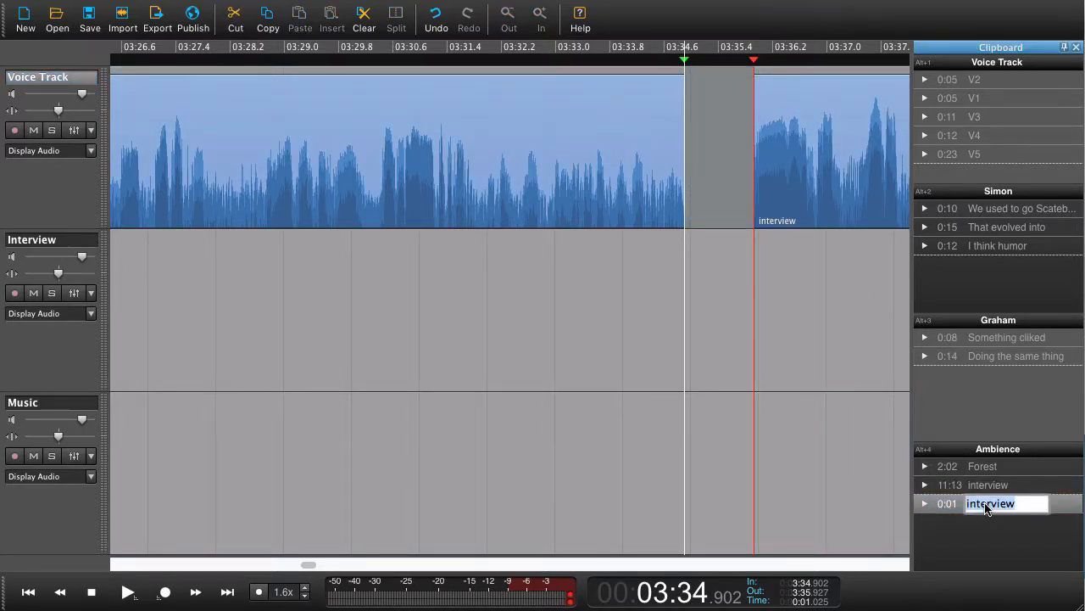
text(Breath)
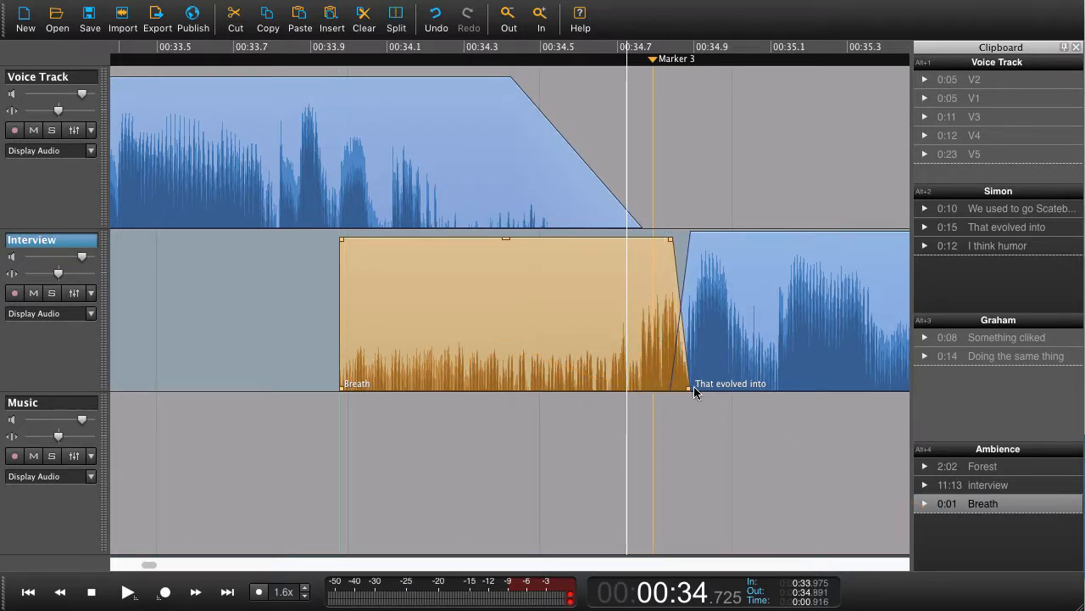
mouse_move(324, 329)
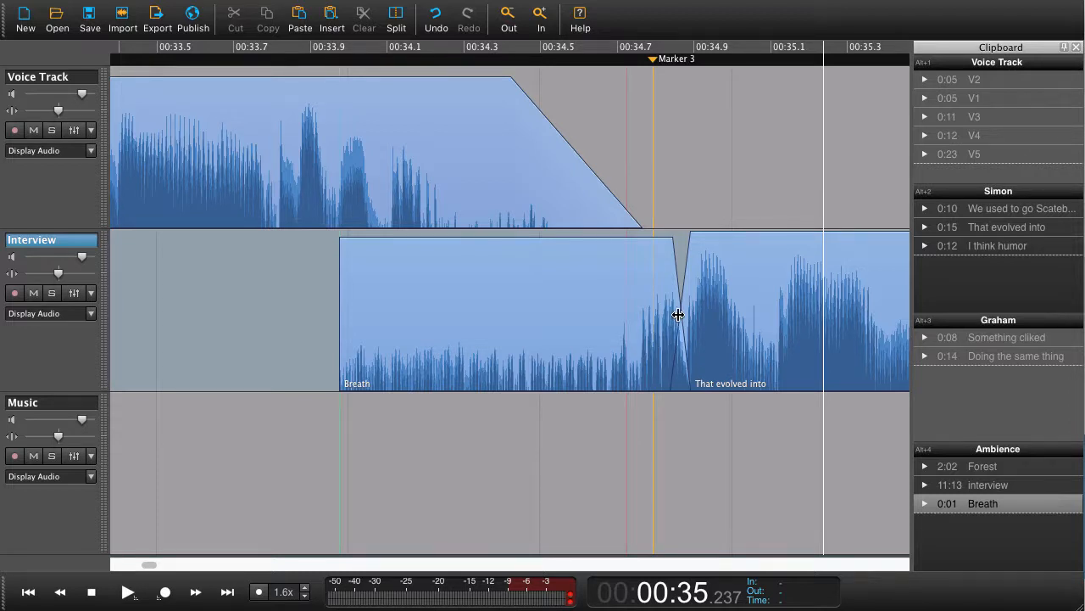
Place the Breath clip before 'That evolved into' on the Interview track and crossfade into it.
click(509, 309)
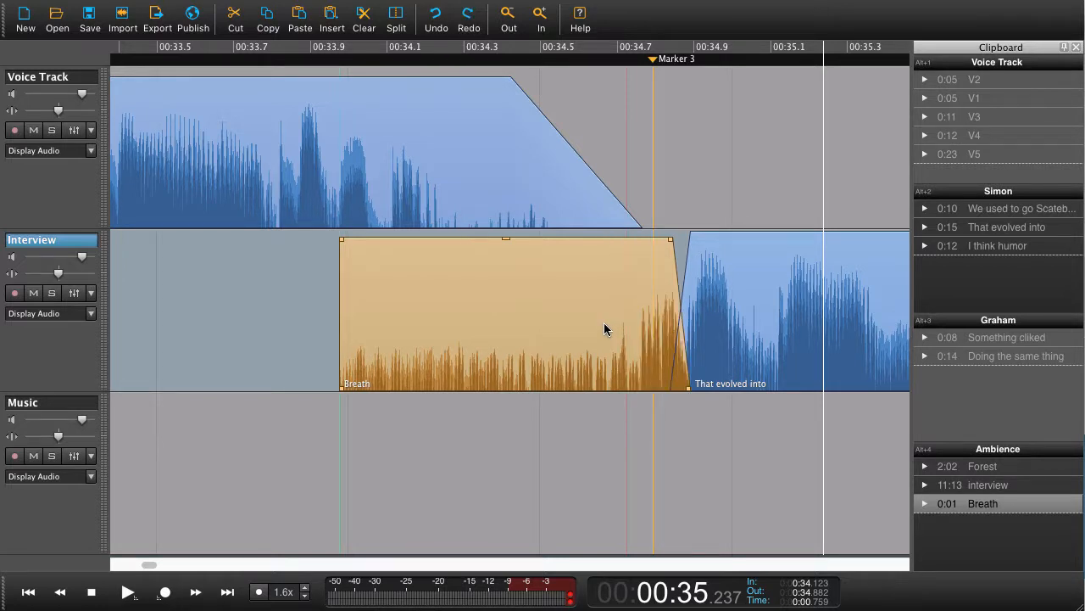
mouse_move(536, 346)
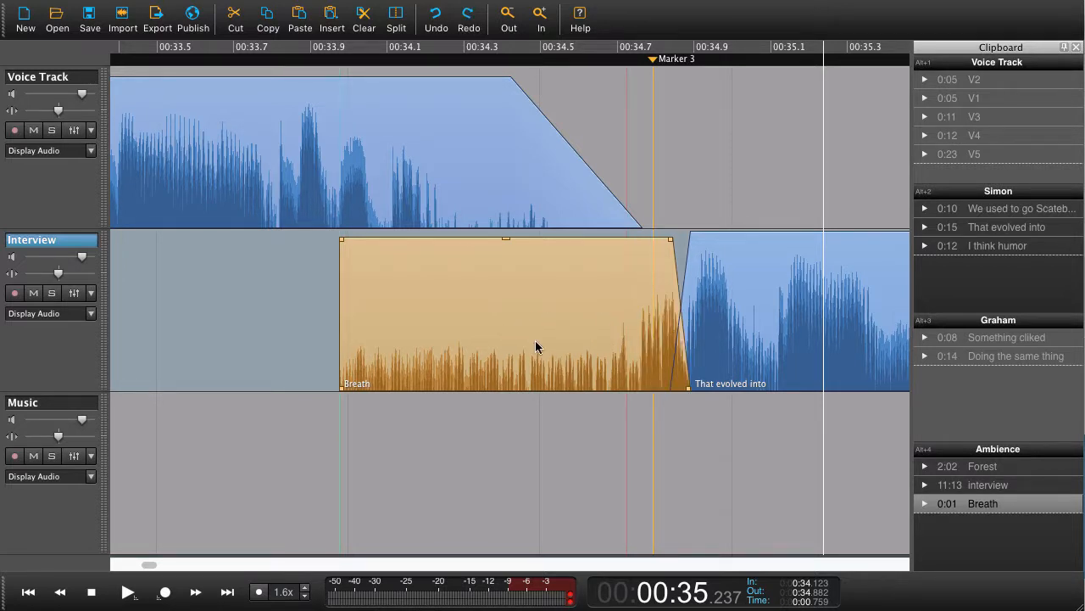
mouse_move(526, 325)
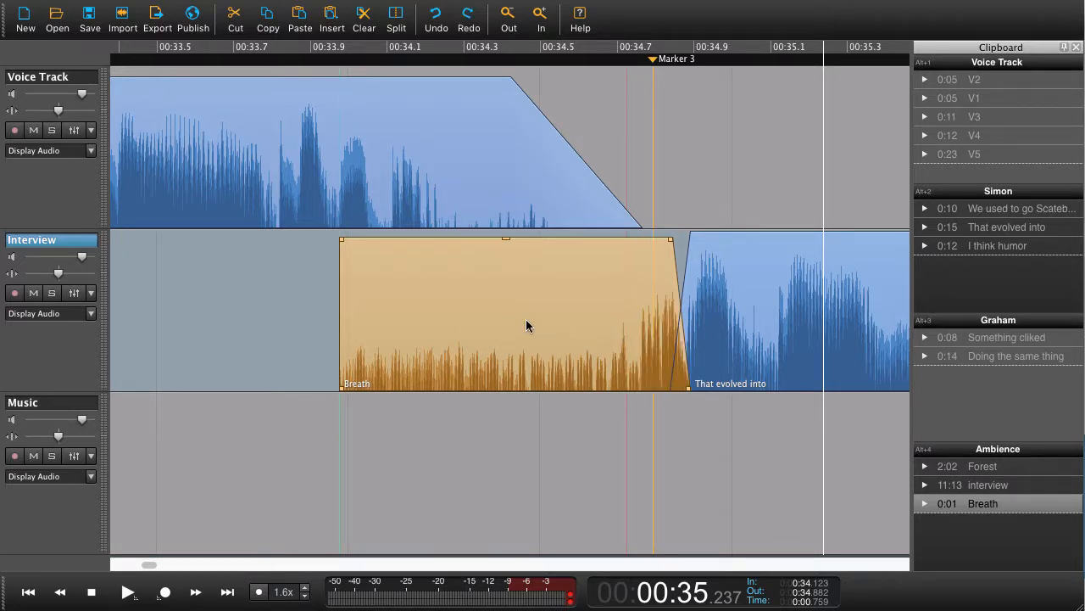
key(shift+cmd)
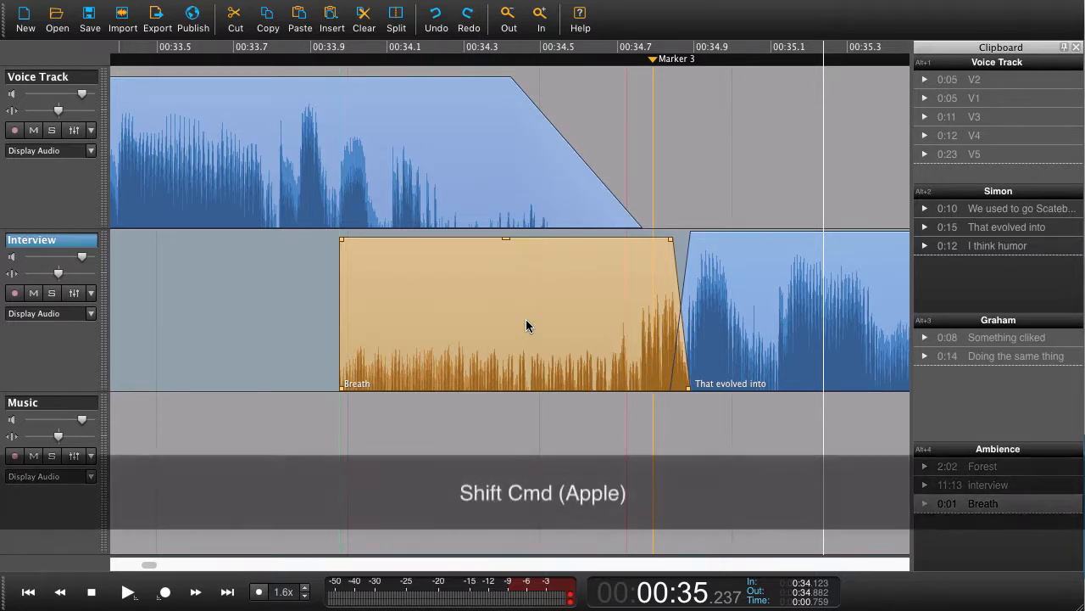
mouse_move(564, 326)
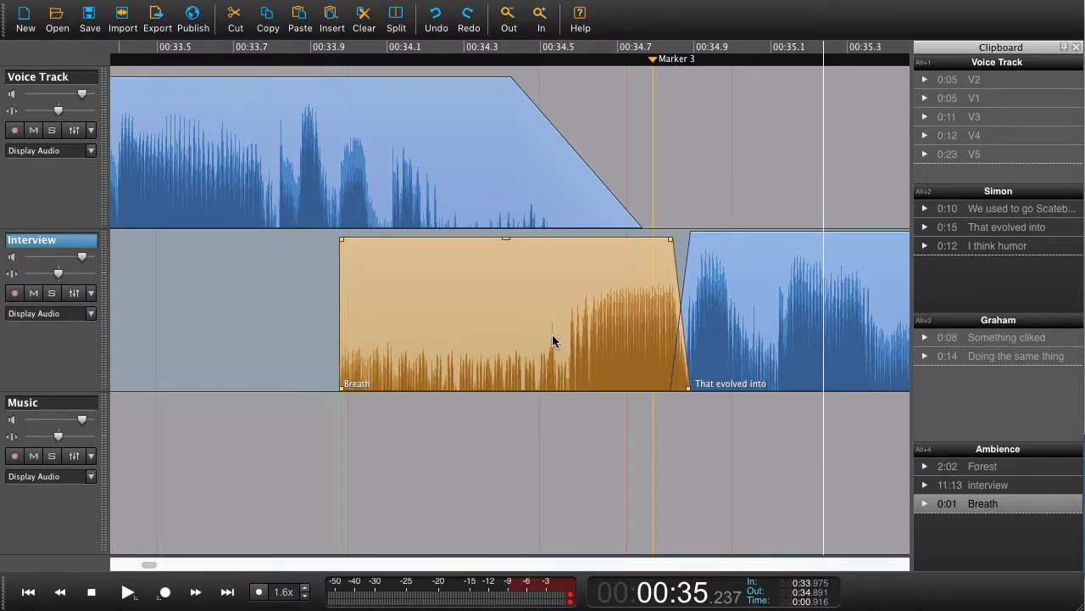
click(468, 14)
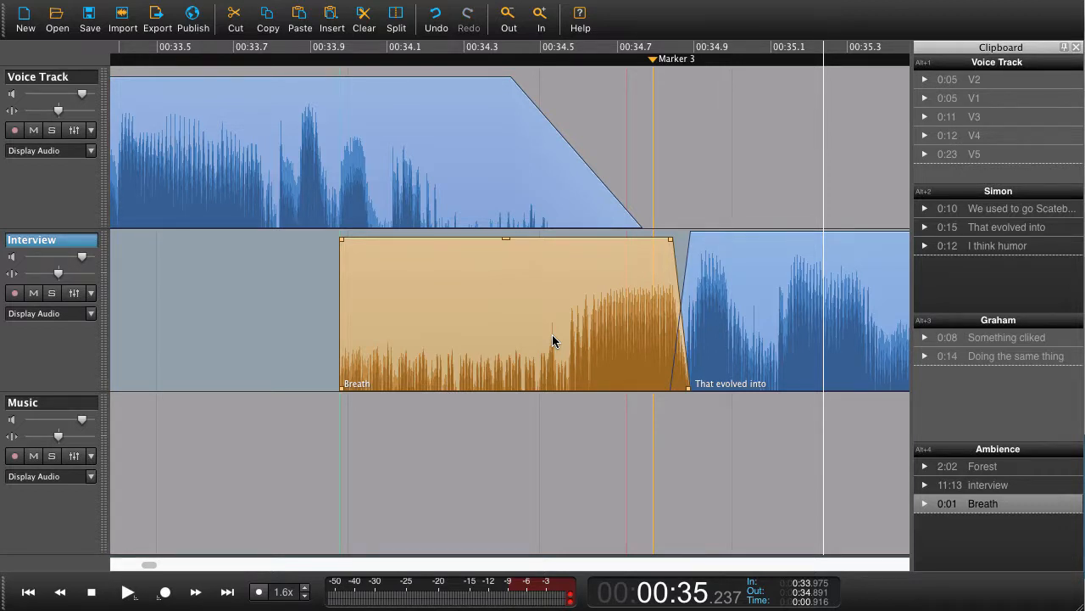
mouse_move(542, 336)
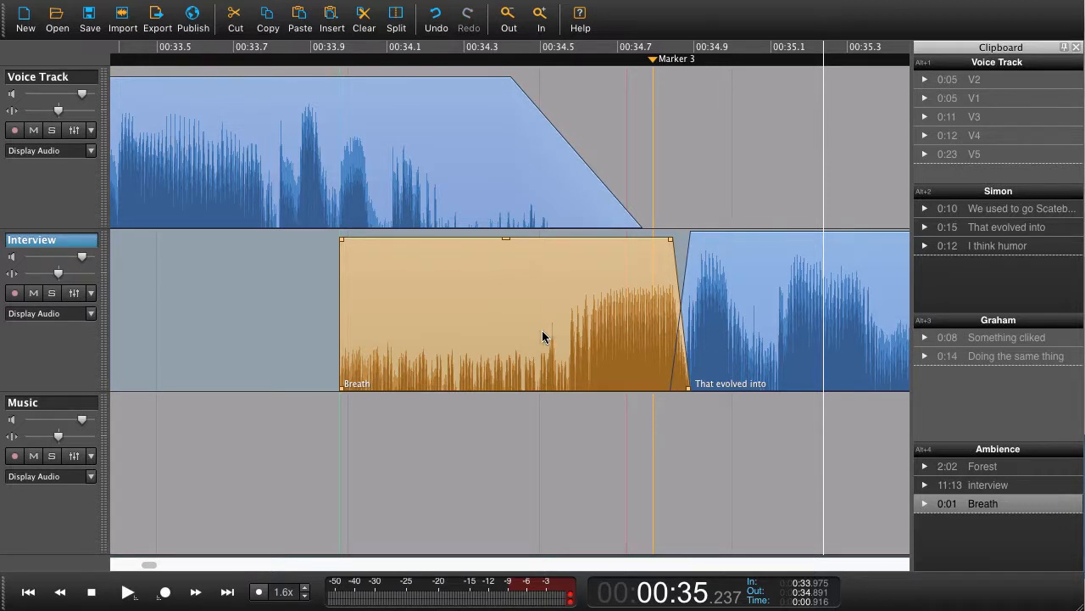
mouse_move(531, 330)
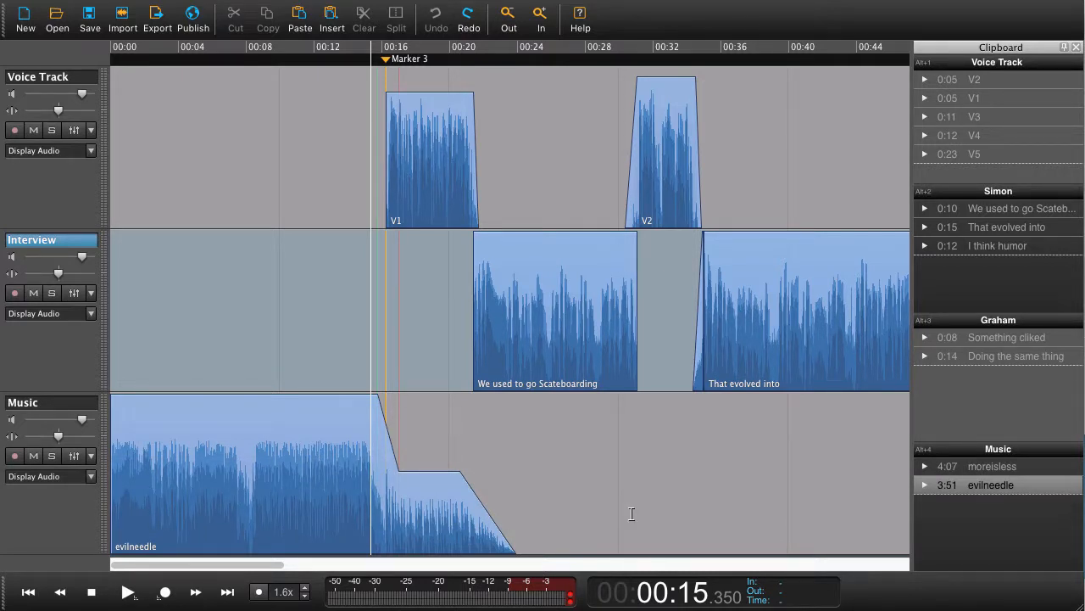
mouse_move(465, 507)
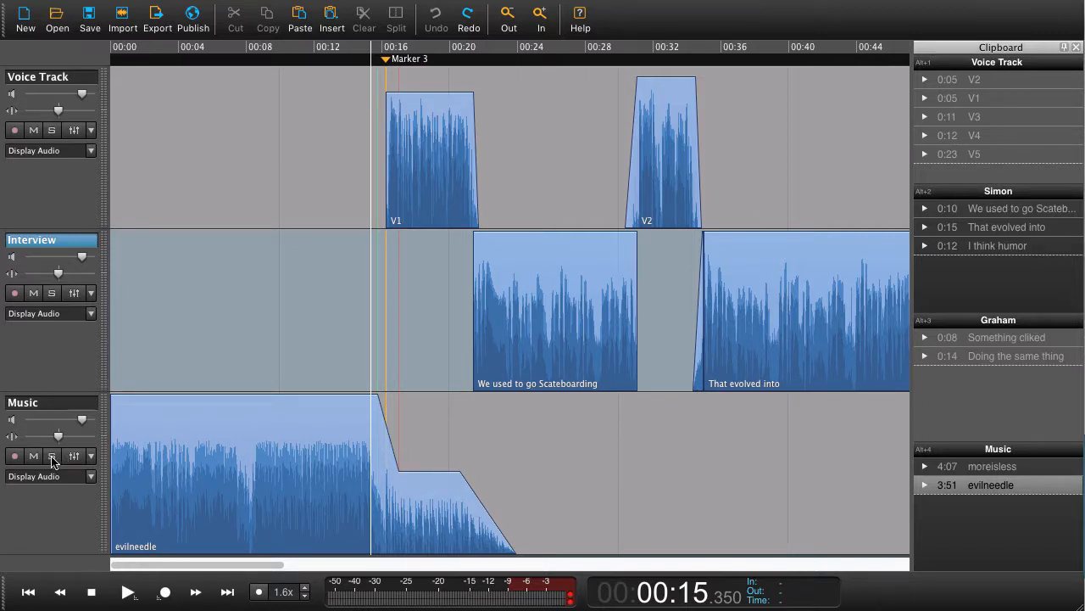
Solo the Music track, stretch the evilneedle clip end and copy-paste marked sections to extend the bed.
click(51, 455)
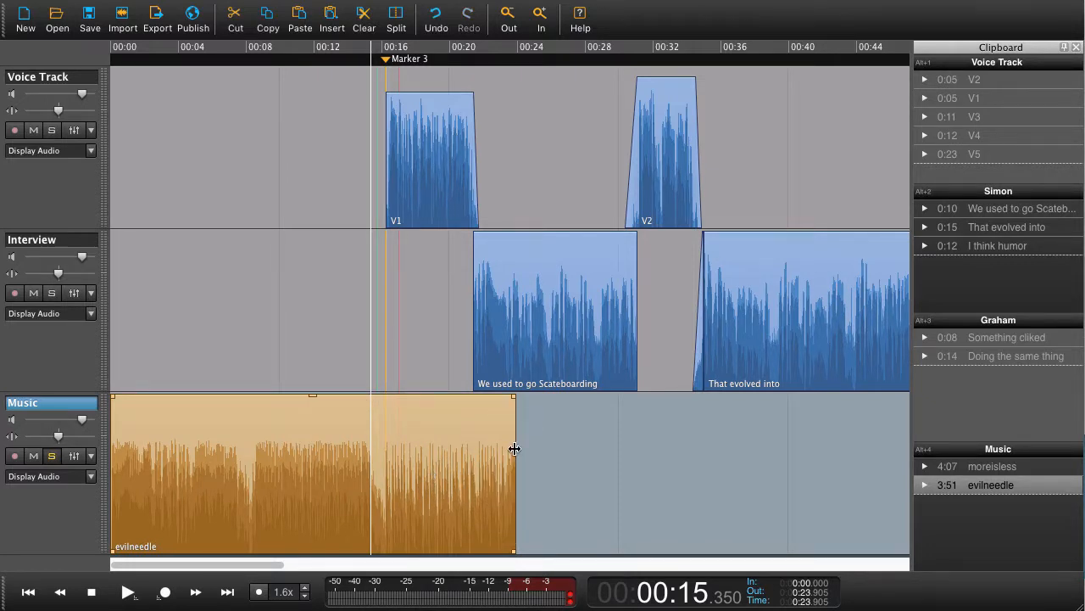
drag(512, 448, 665, 447)
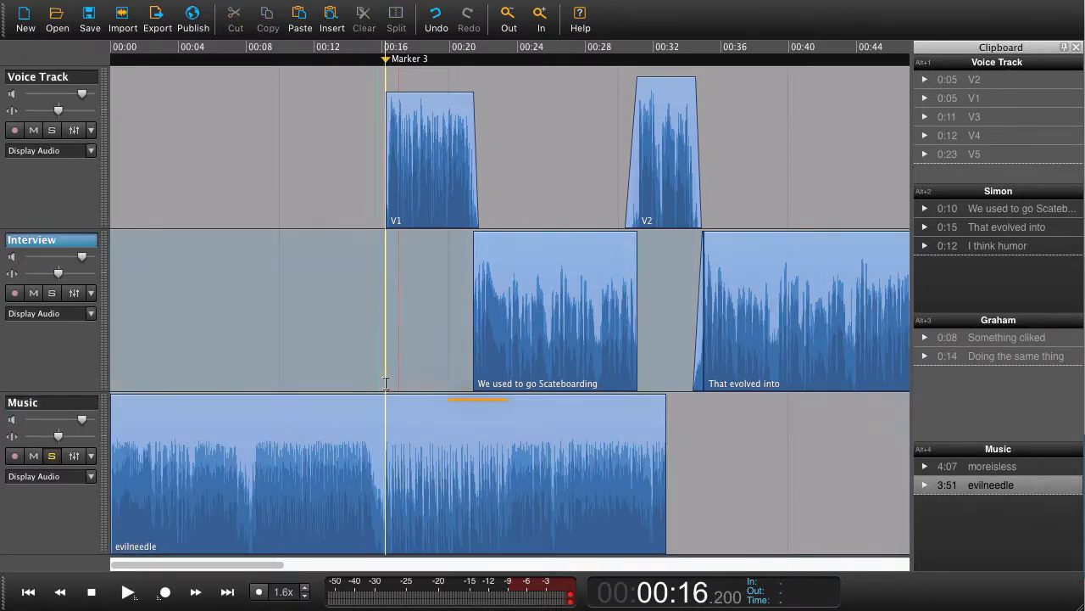
drag(380, 400, 506, 558)
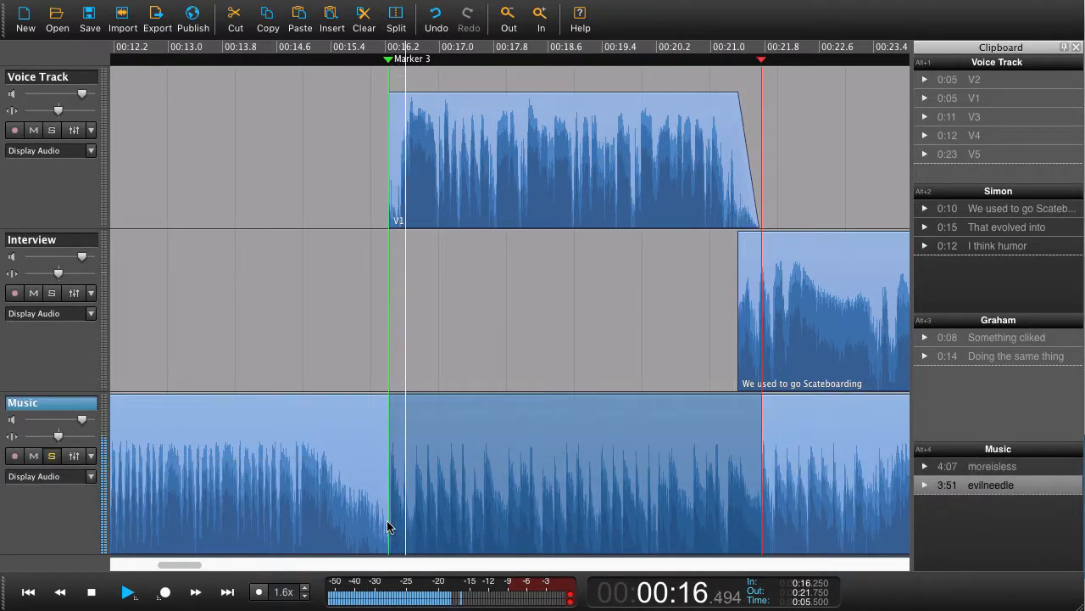
click(128, 592)
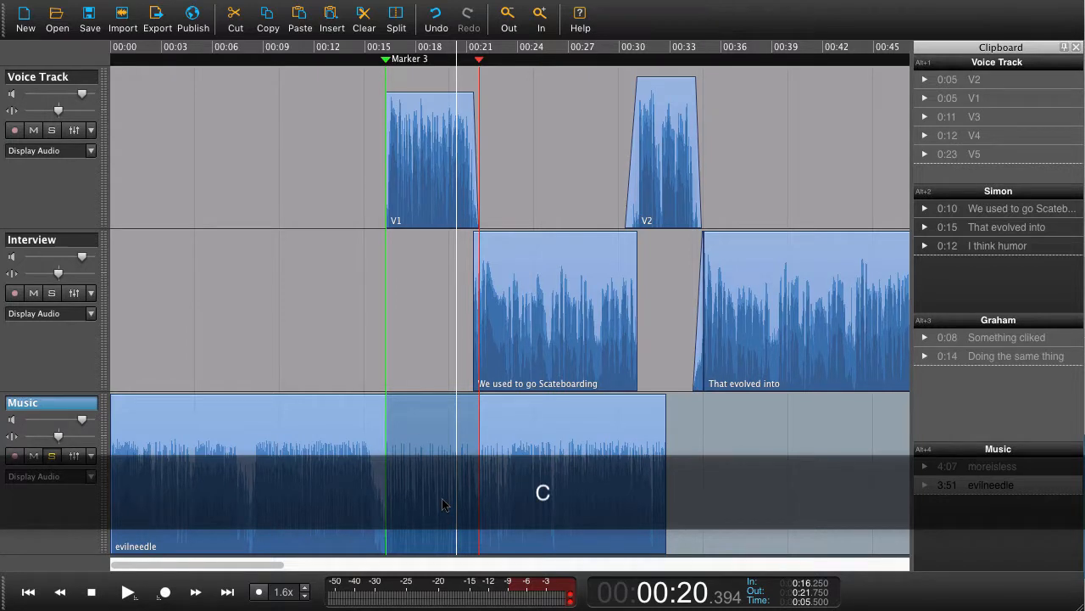
click(397, 16)
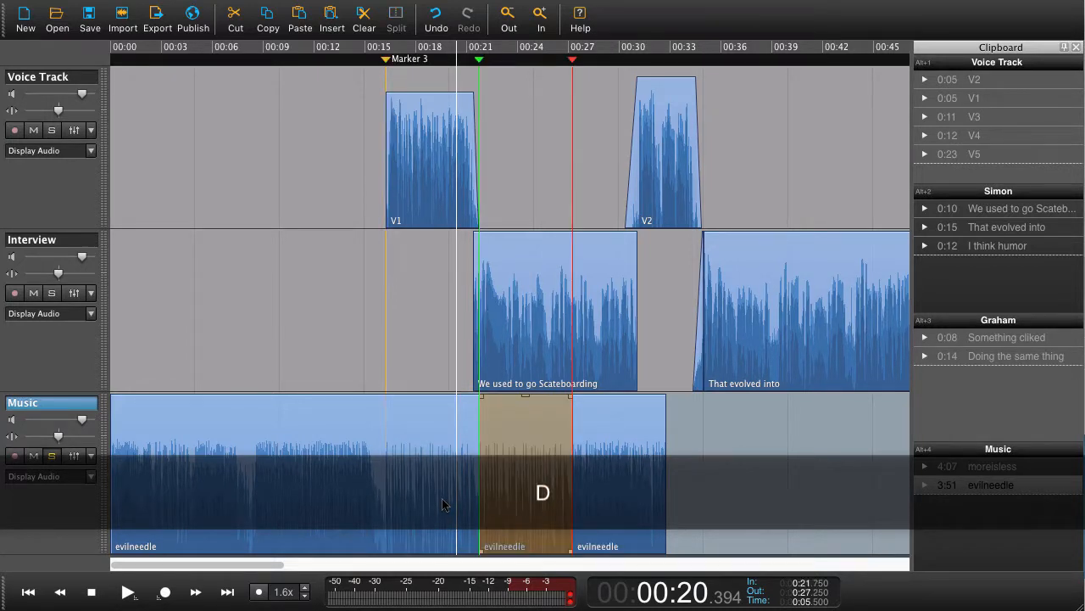
mouse_move(526, 481)
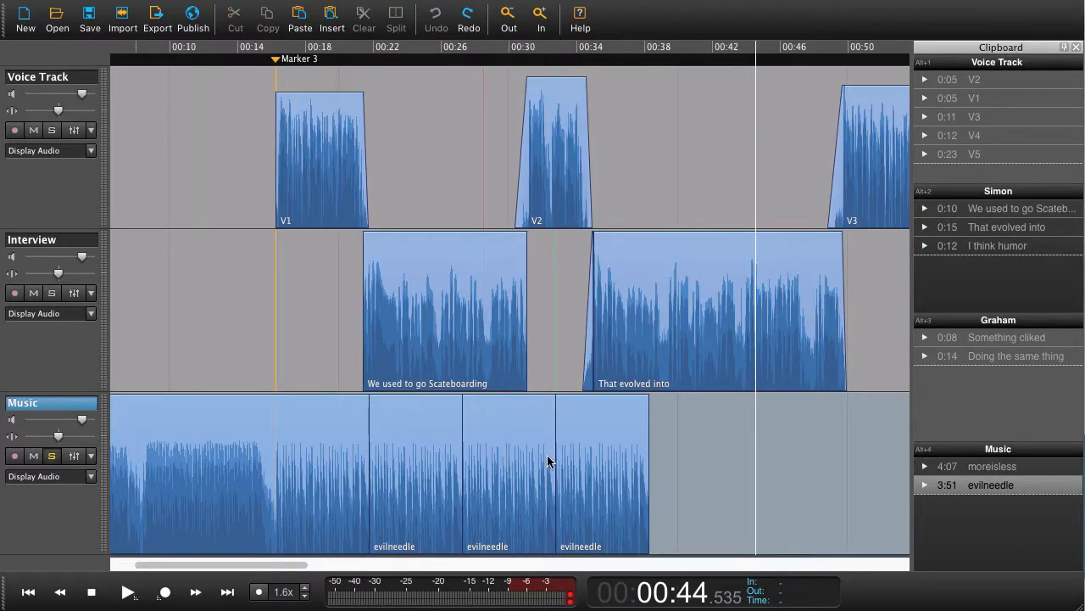
mouse_move(539, 348)
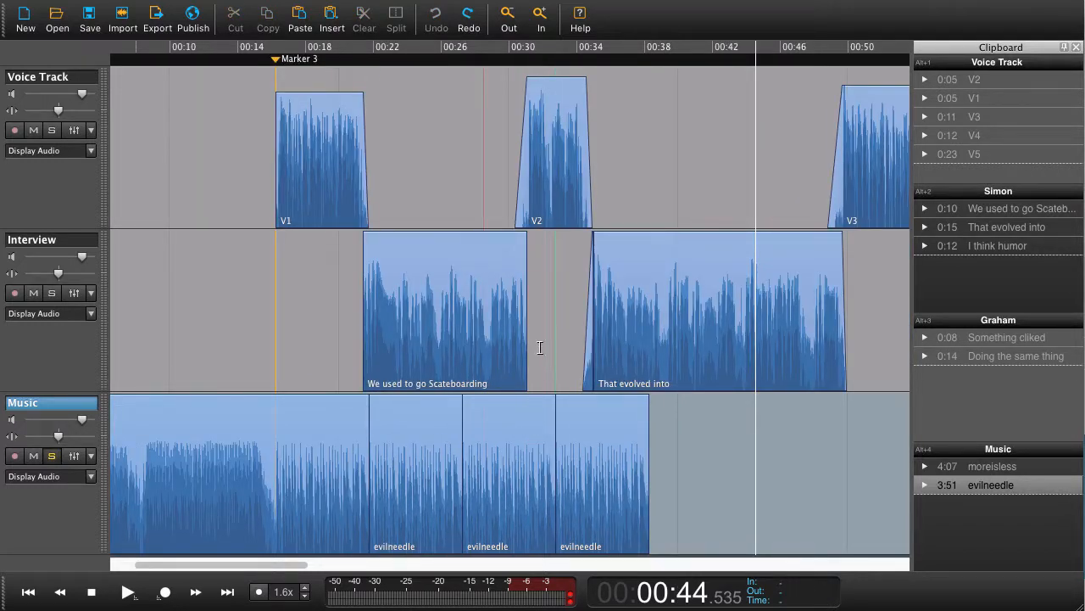
mouse_move(534, 218)
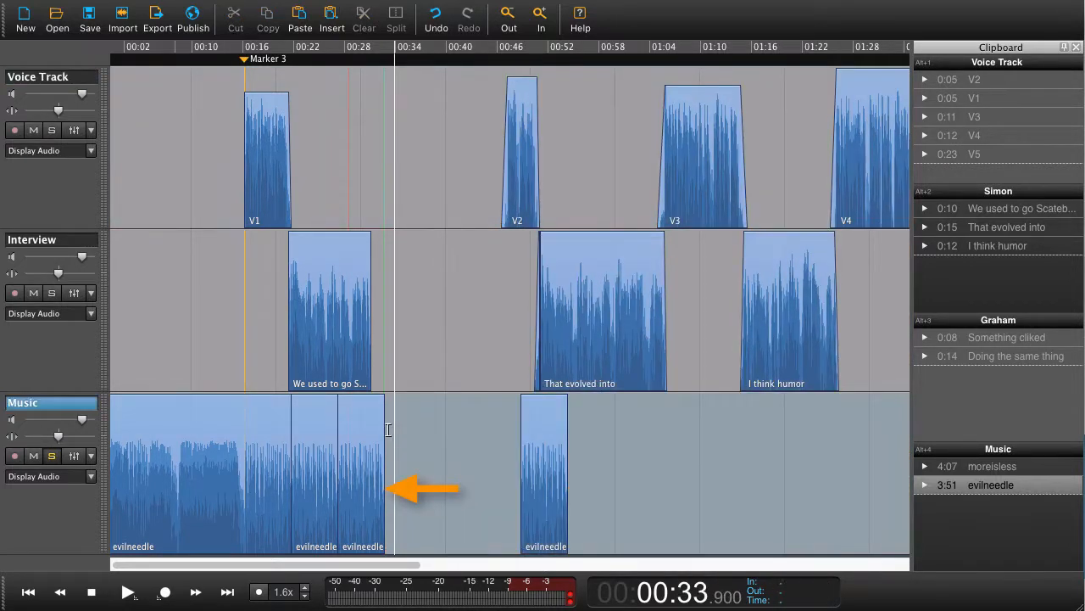
Lengthen the last short evilneedle section so the bed closes the gap to about 0:40.
click(360, 471)
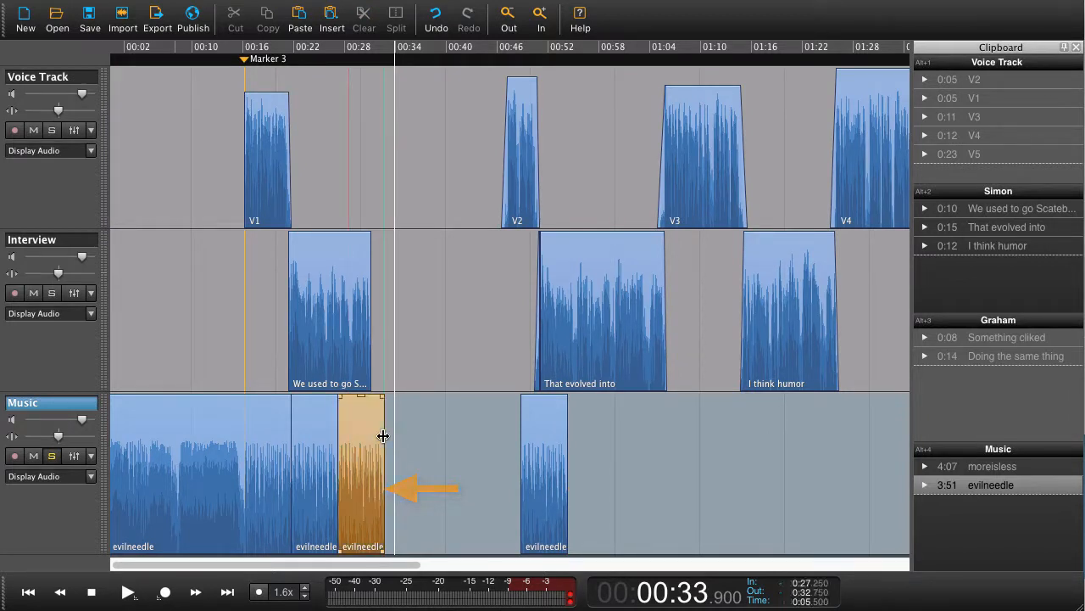
drag(383, 436, 451, 441)
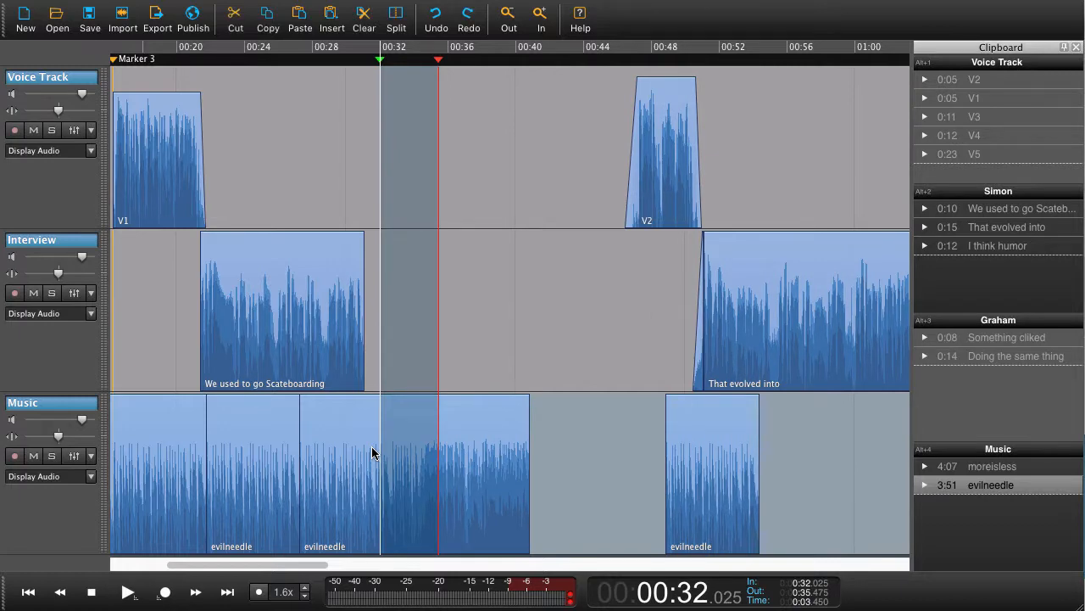
Split the evilneedle clip around the 0:31 join into additional short sections.
key(shift+cmd+x)
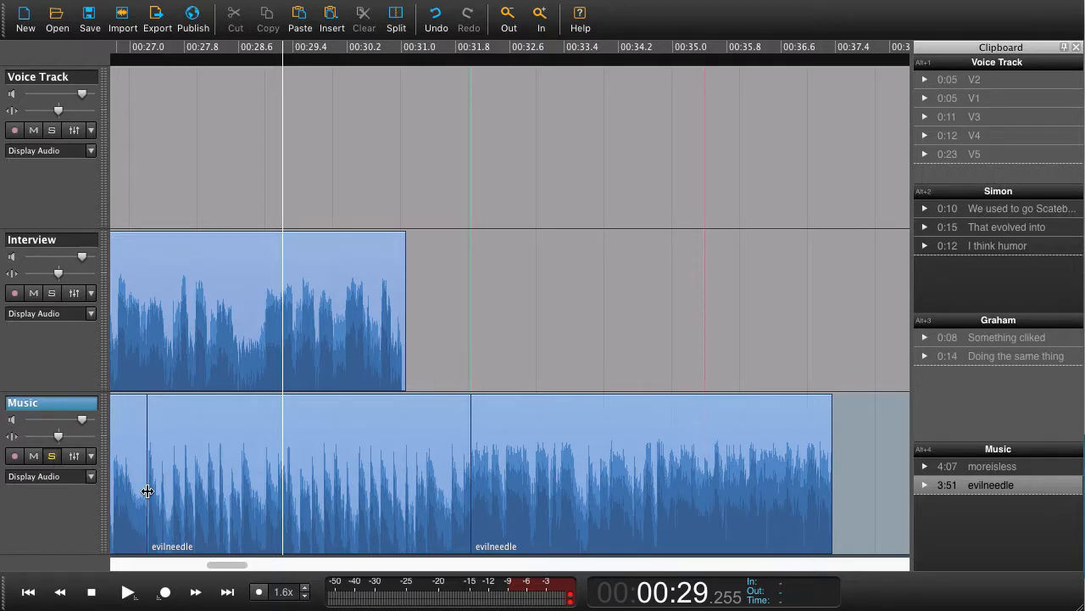
mouse_move(245, 509)
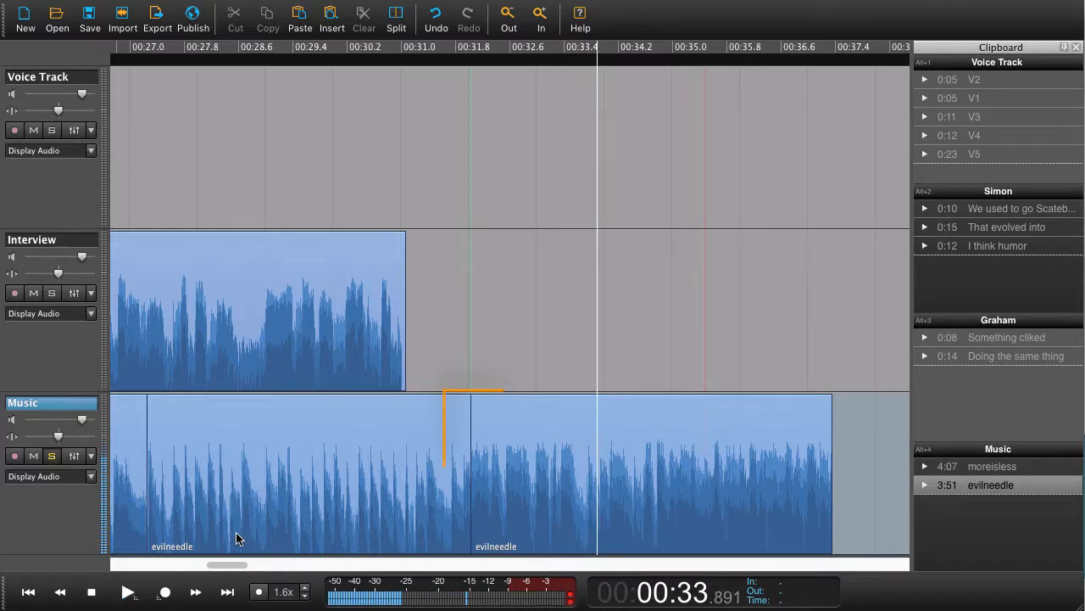
click(492, 474)
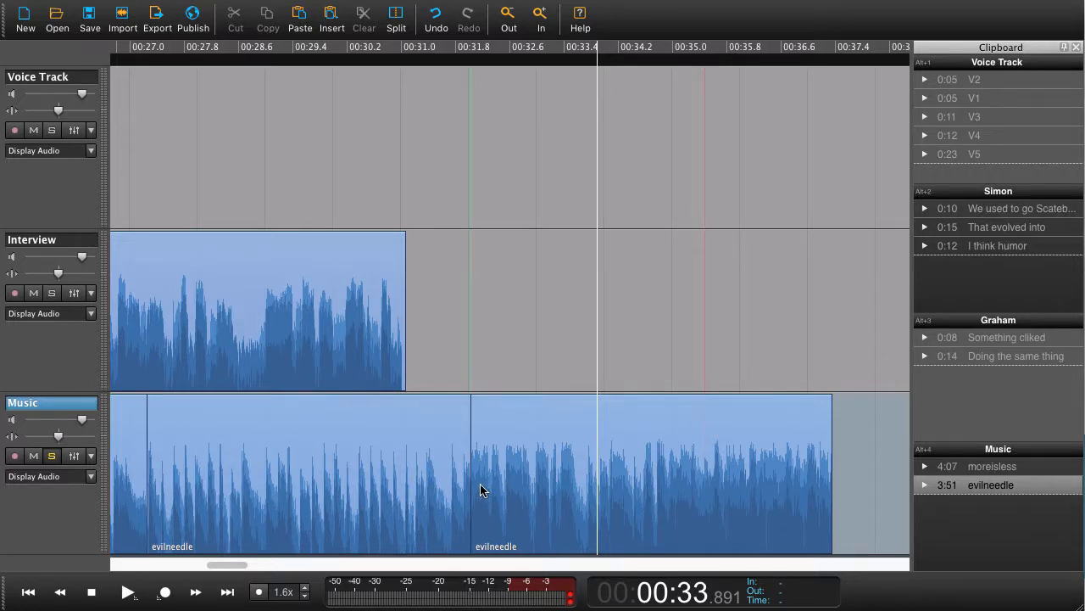
click(634, 471)
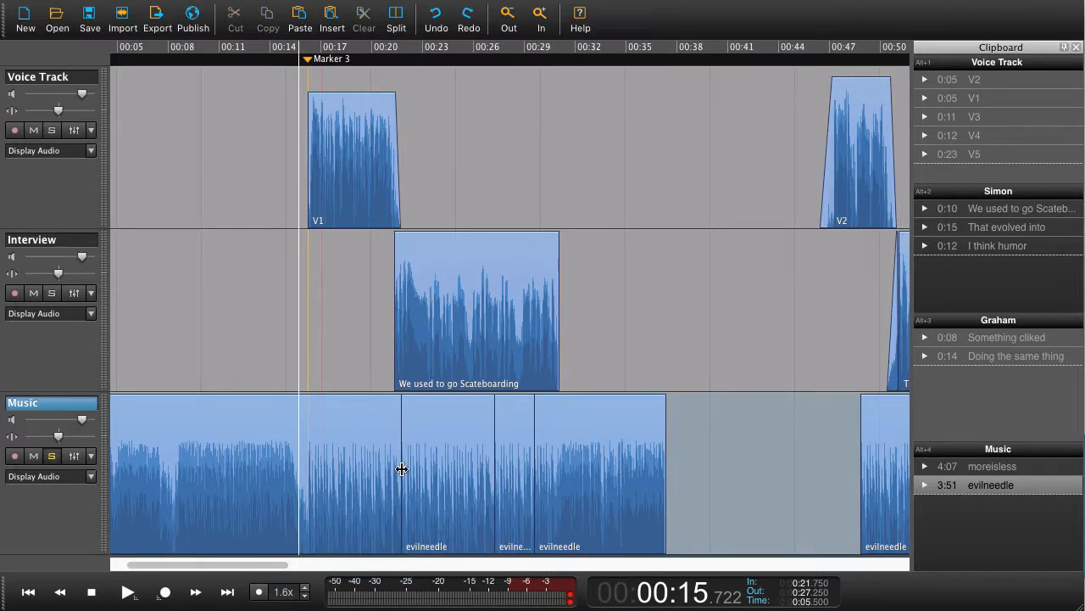
mouse_move(296, 546)
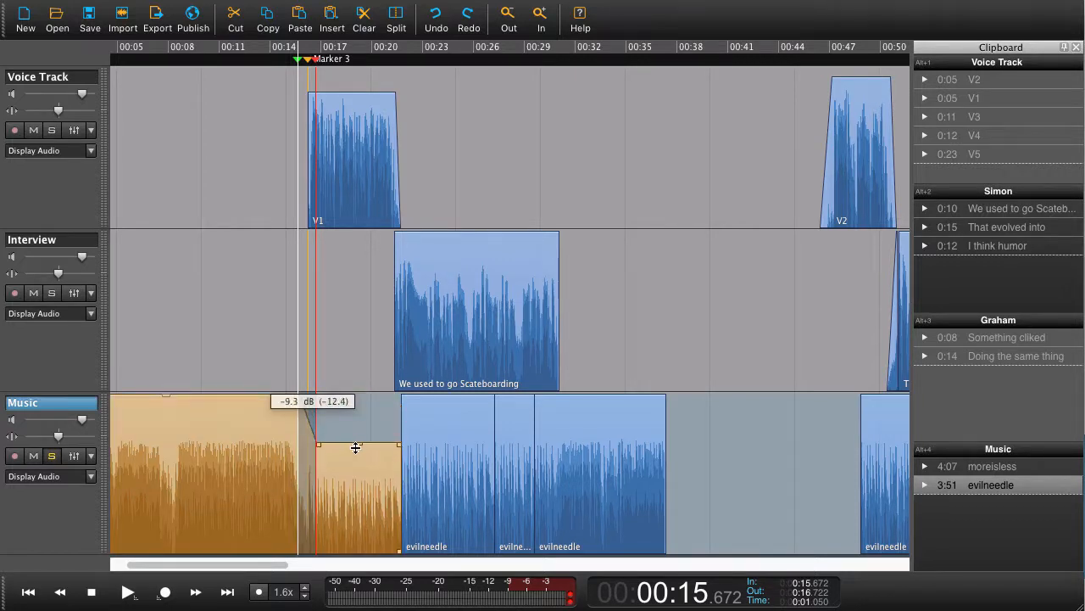
Lower the volume line of three evilneedle sections to about -9.3 dB under the voice.
drag(357, 448, 448, 414)
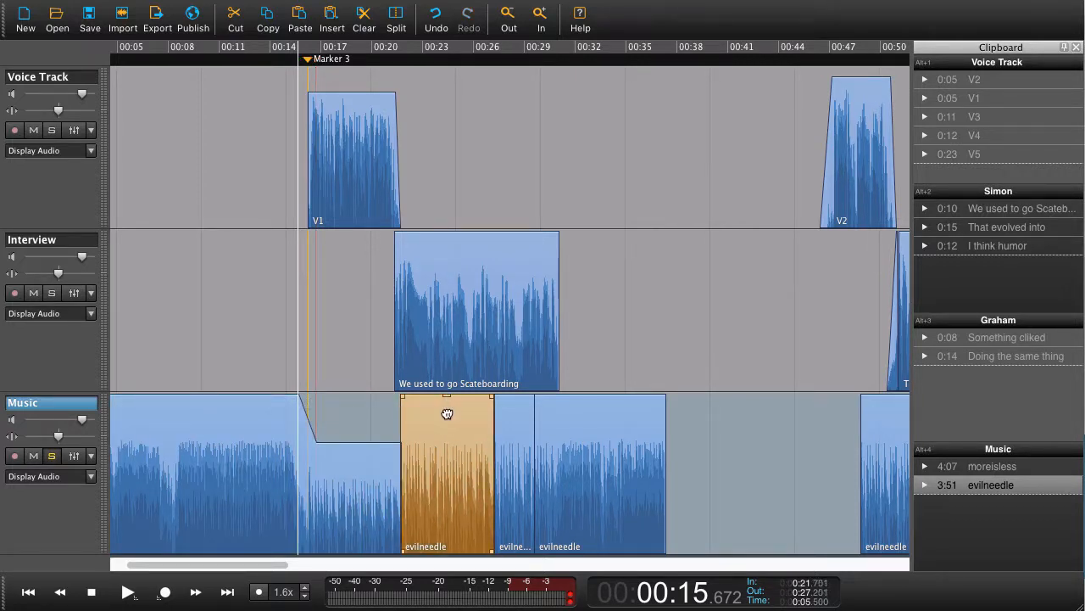
drag(448, 414, 441, 439)
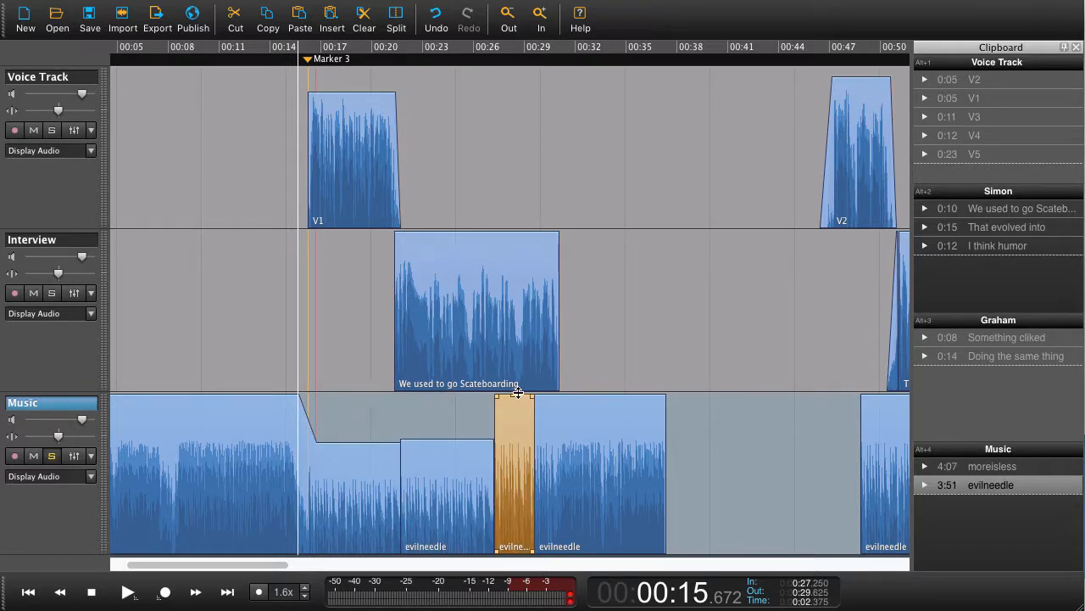
drag(516, 393, 516, 439)
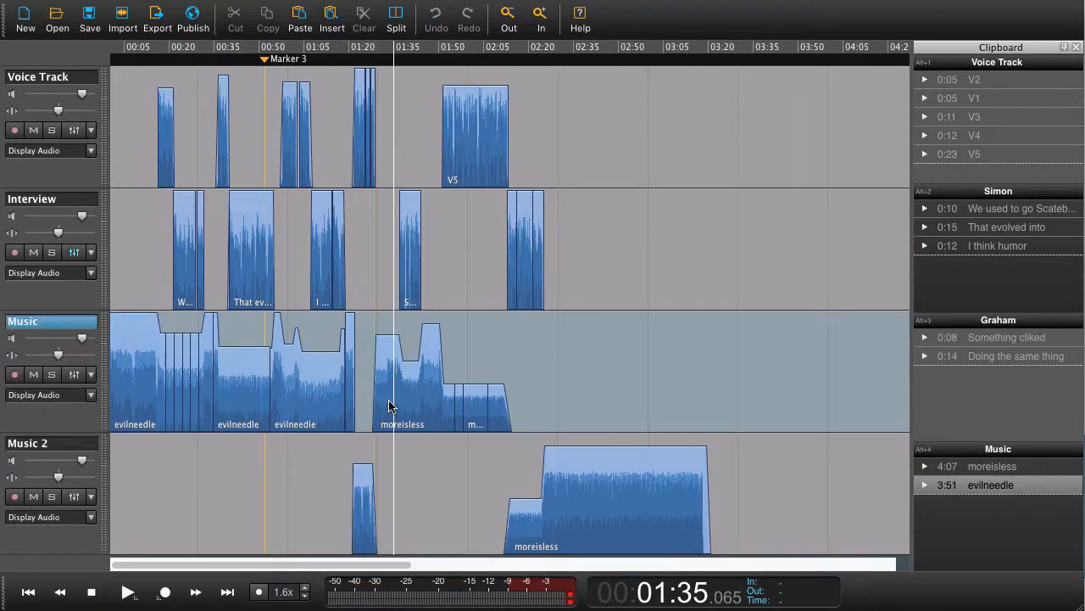
scroll(right, 3)
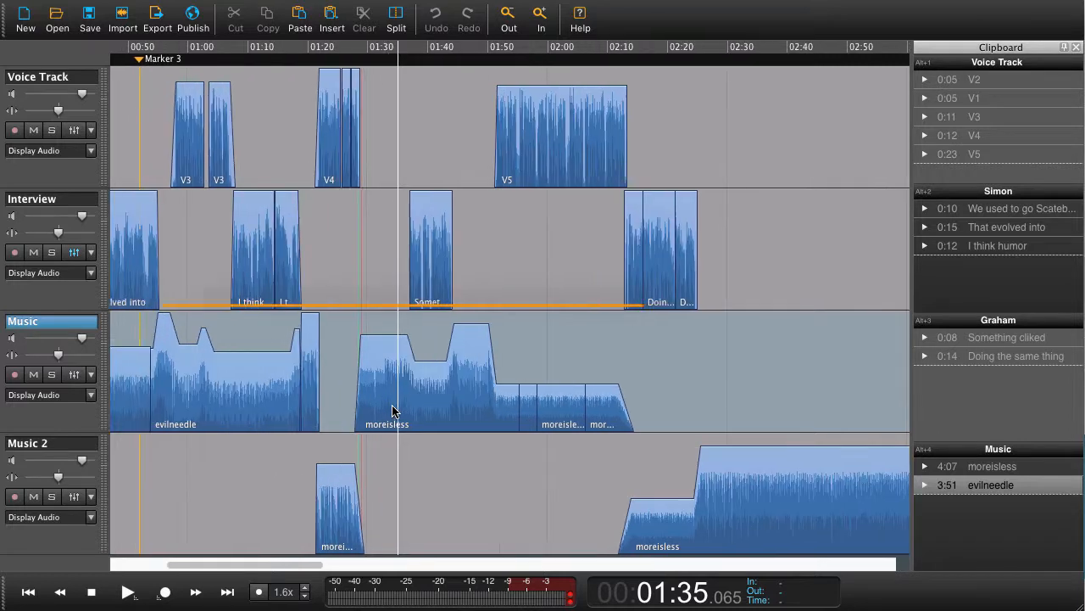
click(393, 412)
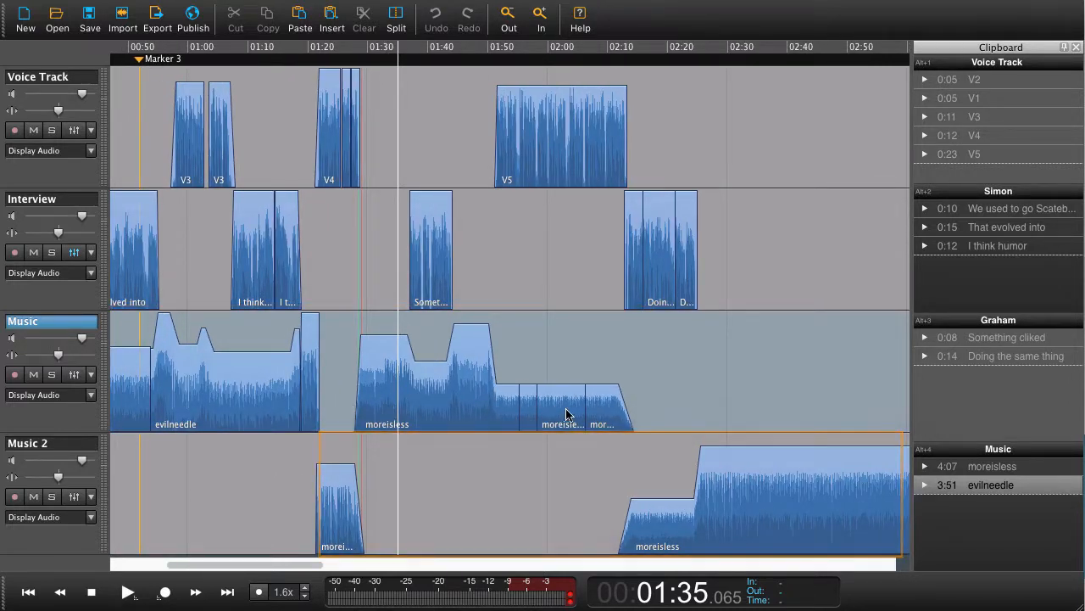
scroll(right, 3)
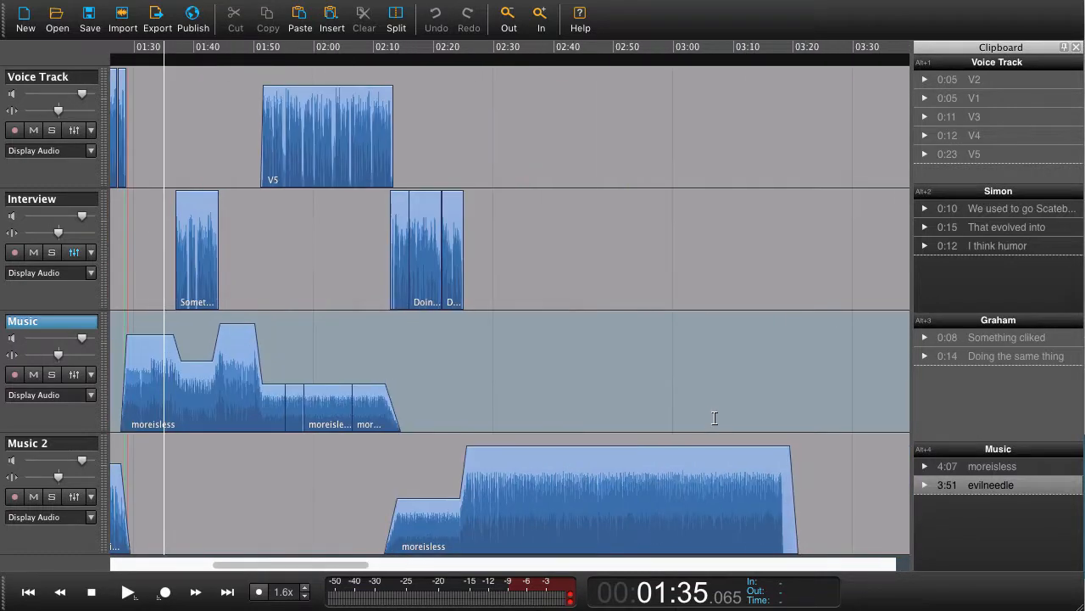
click(631, 495)
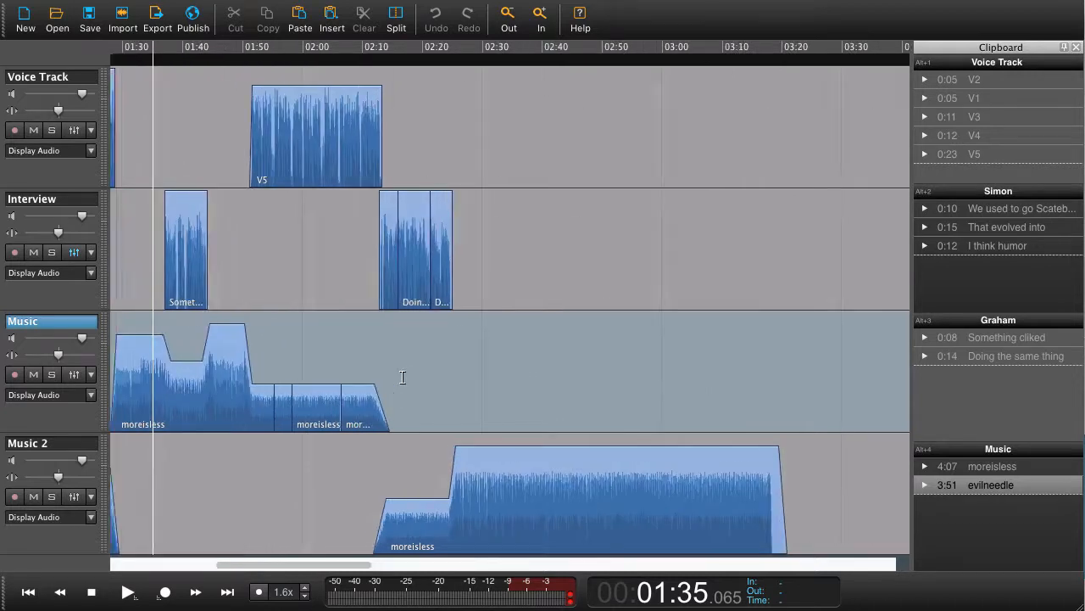
scroll(left, 3)
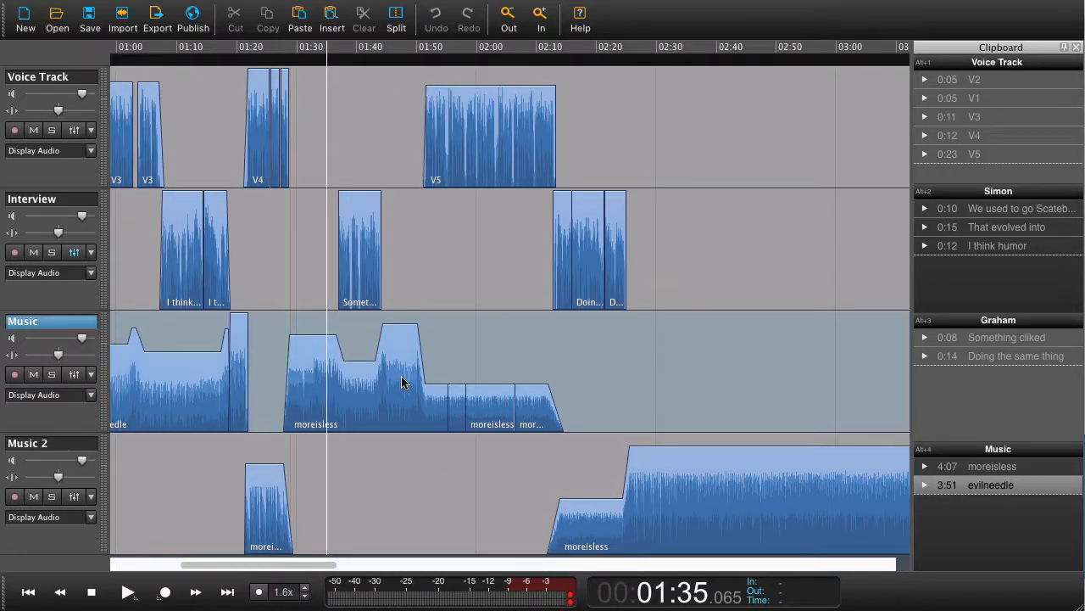